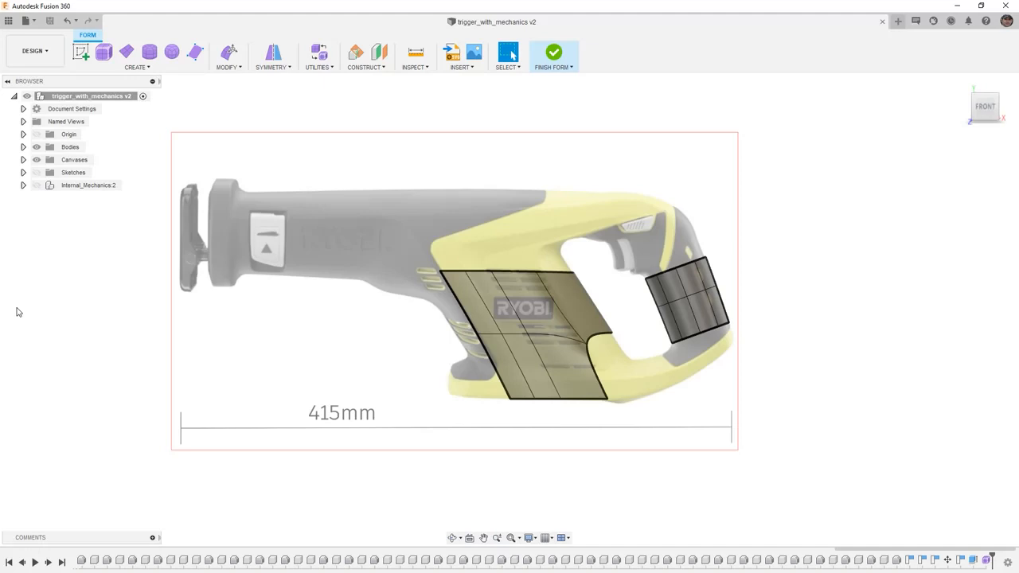
pyautogui.moveTo(404, 284)
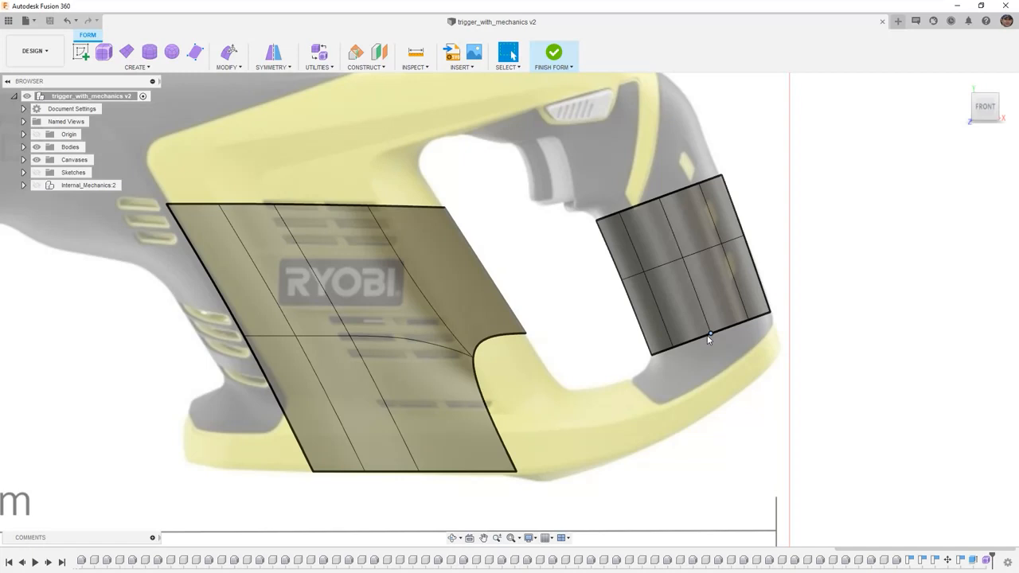
pyautogui.moveTo(494, 352)
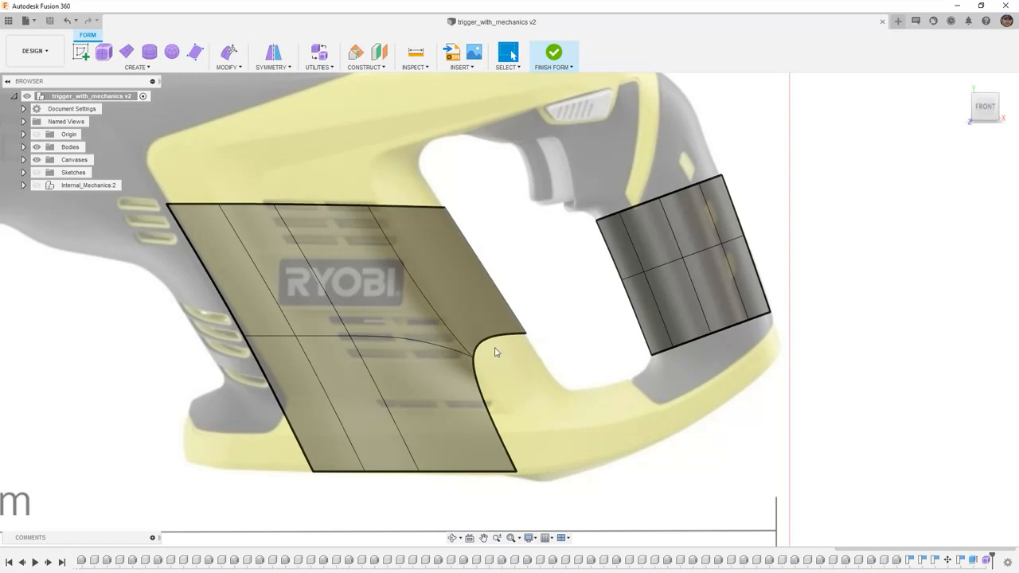
pyautogui.moveTo(502, 368)
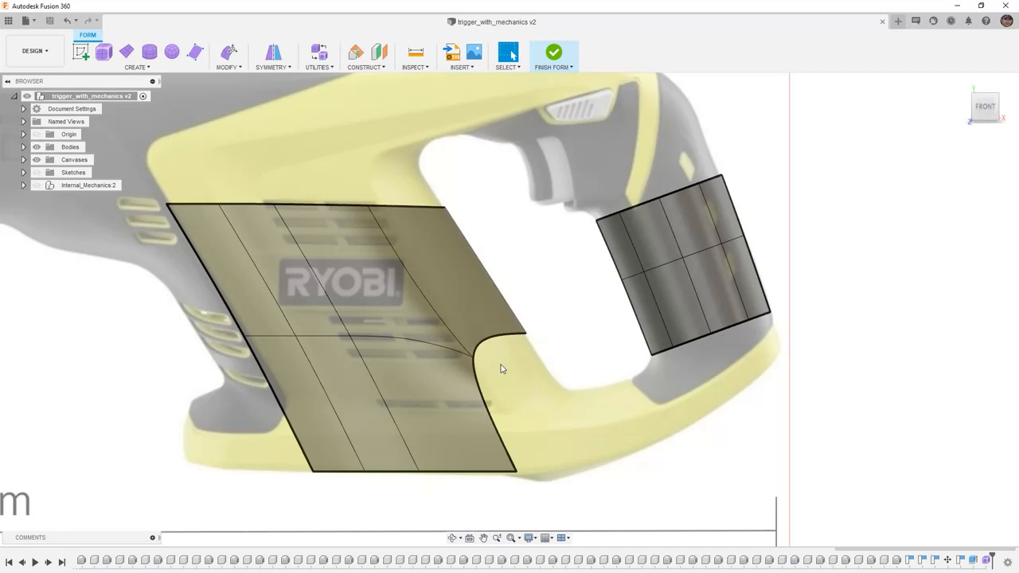
pyautogui.moveTo(274, 110)
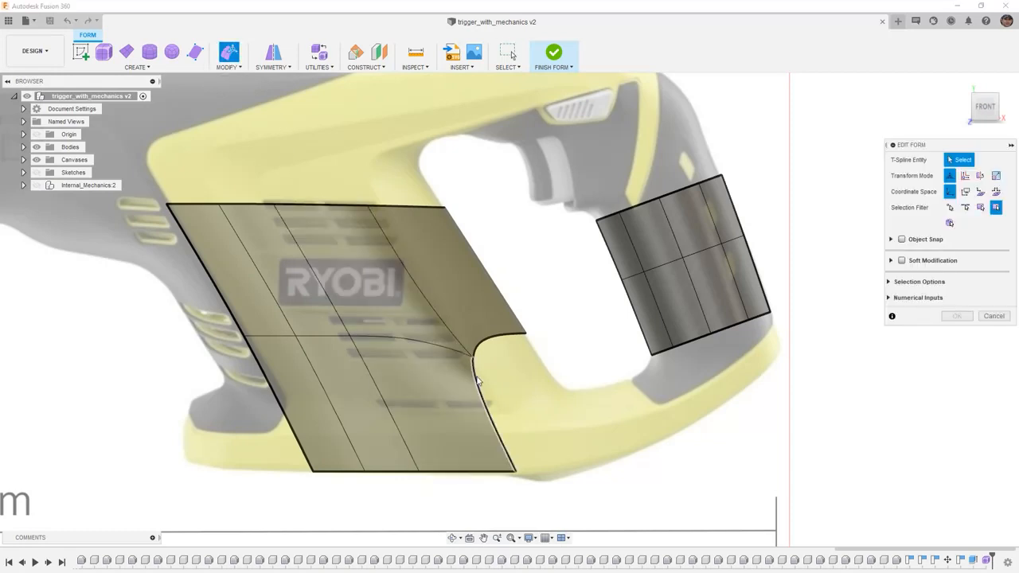
# Step: Drag the main patch's inner edge out toward the handle patch, adding a strip, and commit
pyautogui.click(478, 362)
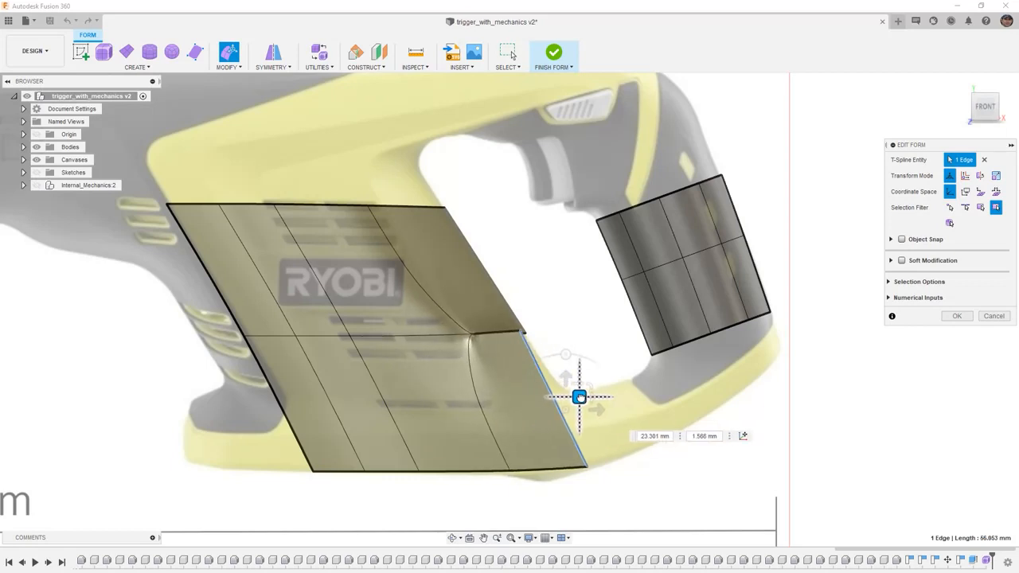
pyautogui.moveTo(579, 396); pyautogui.dragTo(585, 396)
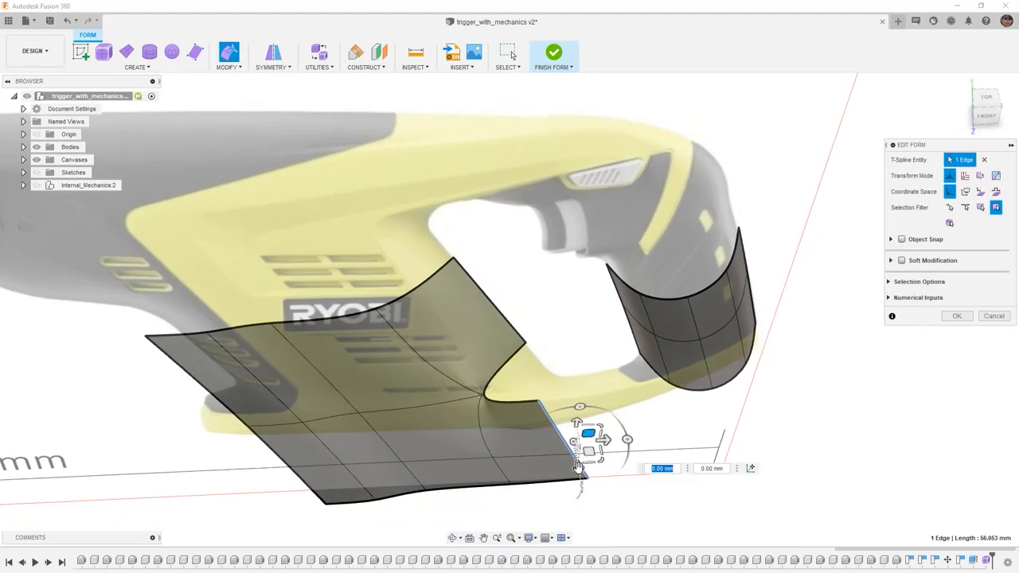
pyautogui.moveTo(577, 446); pyautogui.dragTo(567, 398)
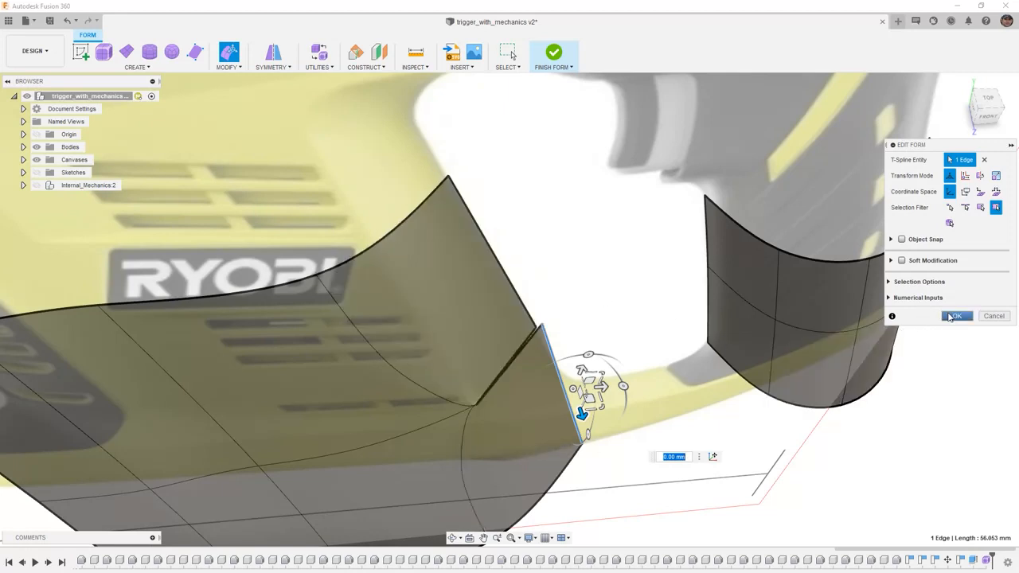
pyautogui.click(955, 316)
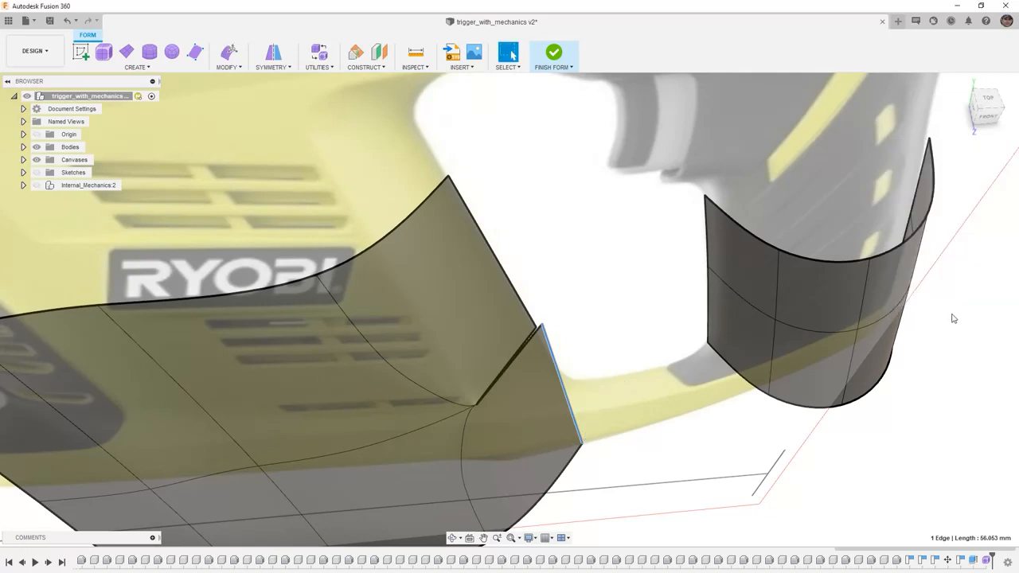
pyautogui.moveTo(559, 326)
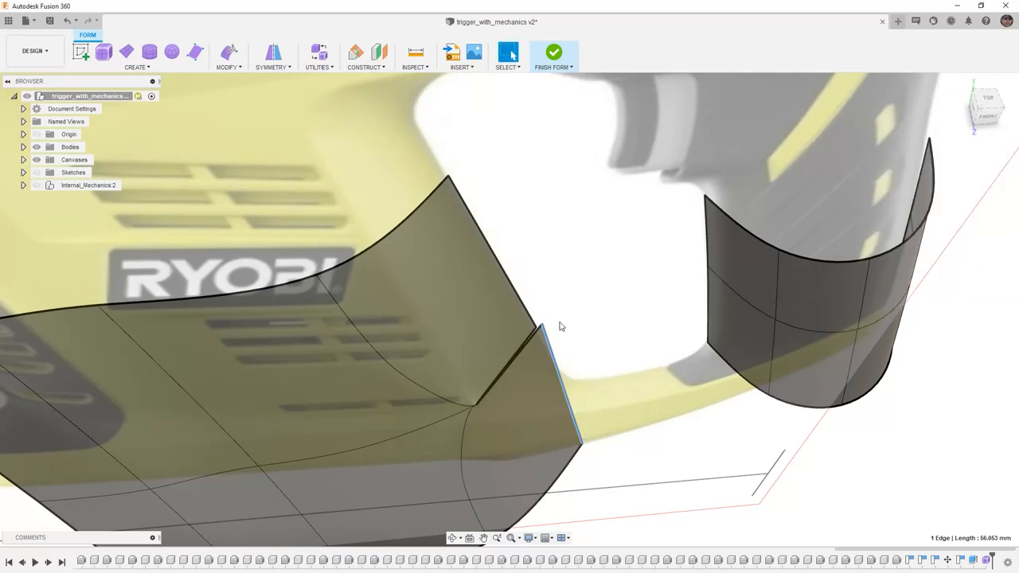
pyautogui.moveTo(533, 230)
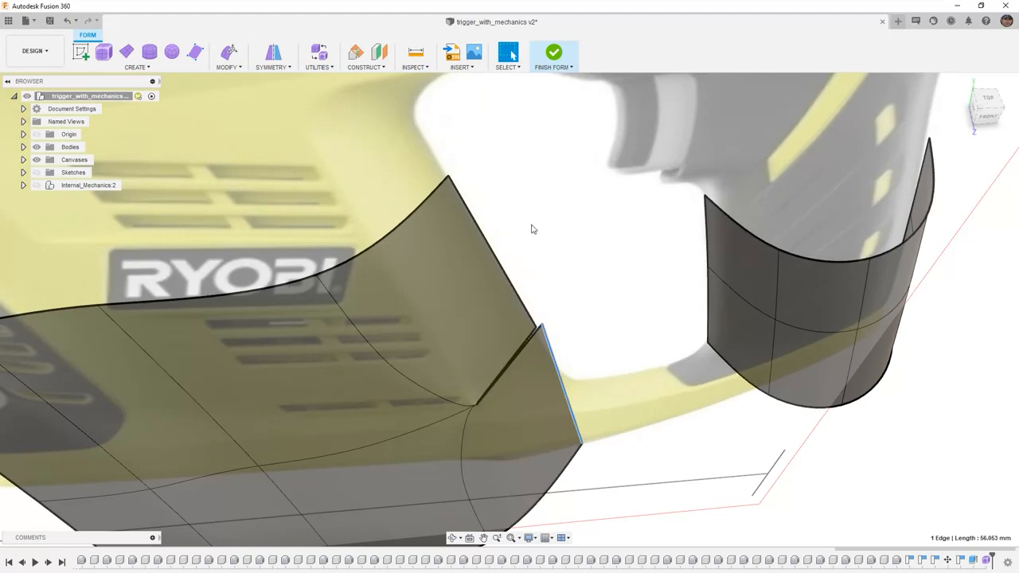
pyautogui.moveTo(279, 93)
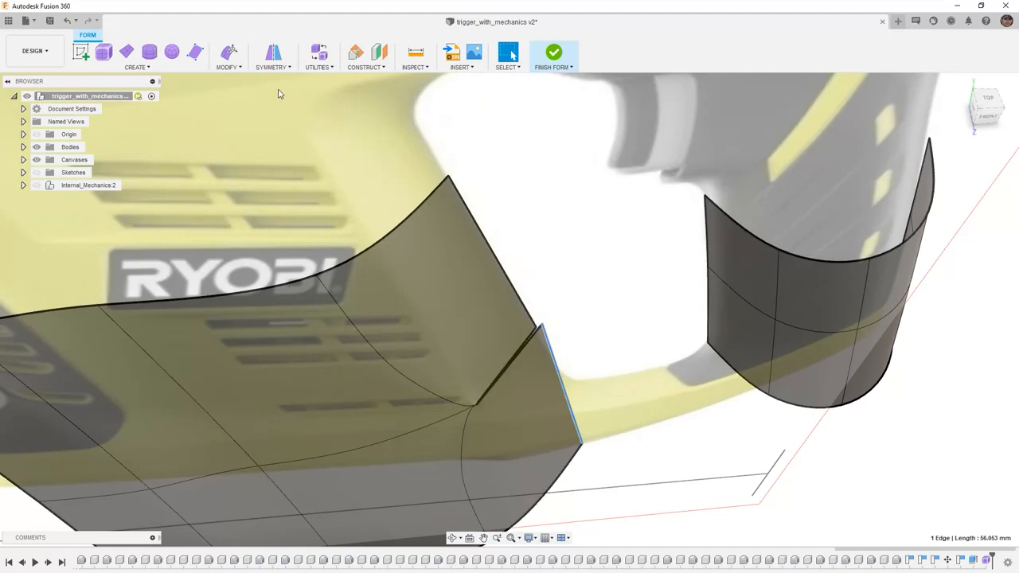
pyautogui.moveTo(501, 168)
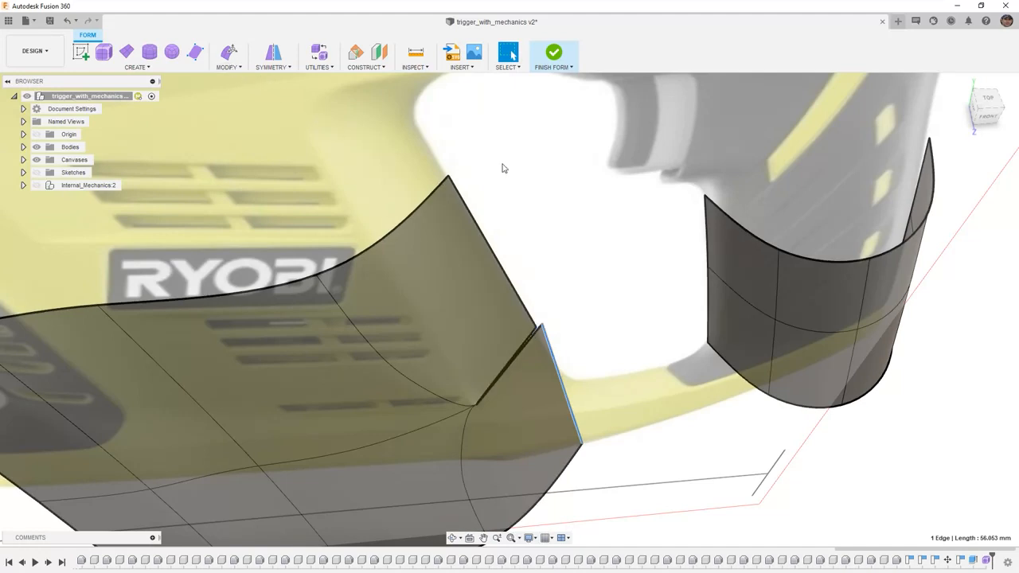
# Step: Launch Weld Vertices from the Modify menu and pick a corner vertex on the handle patch
pyautogui.click(228, 56)
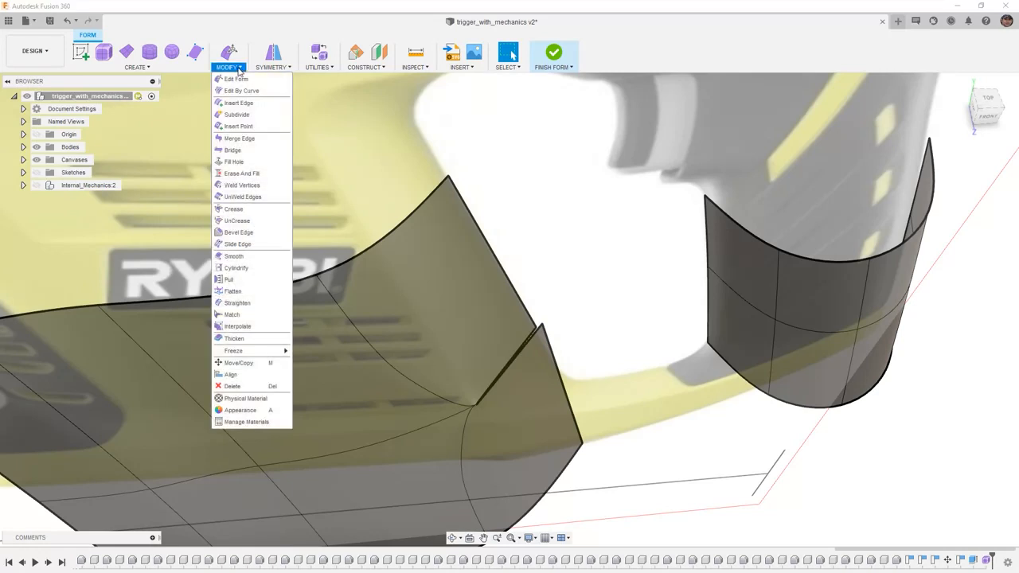
pyautogui.moveTo(241, 185)
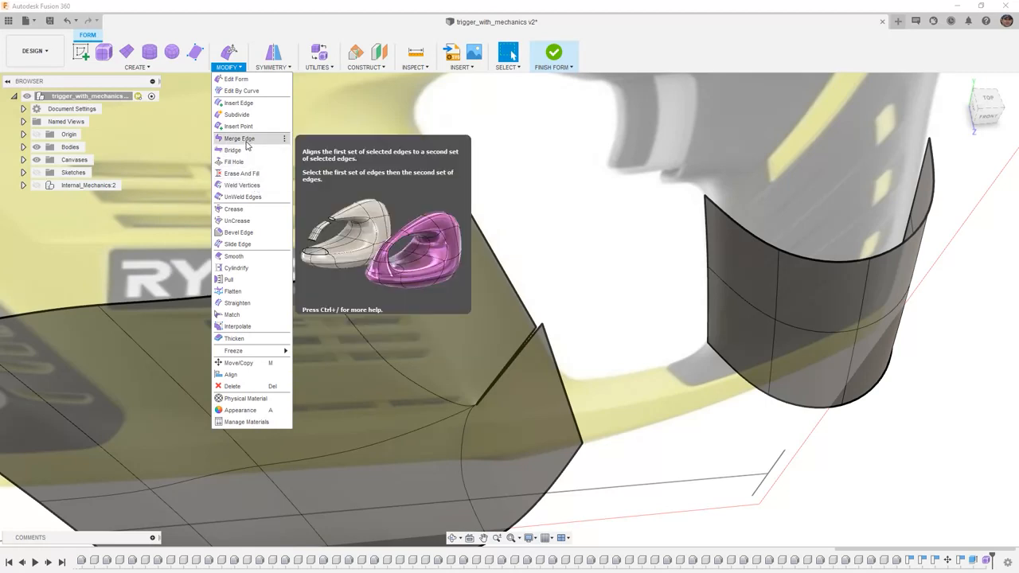
pyautogui.moveTo(241, 185)
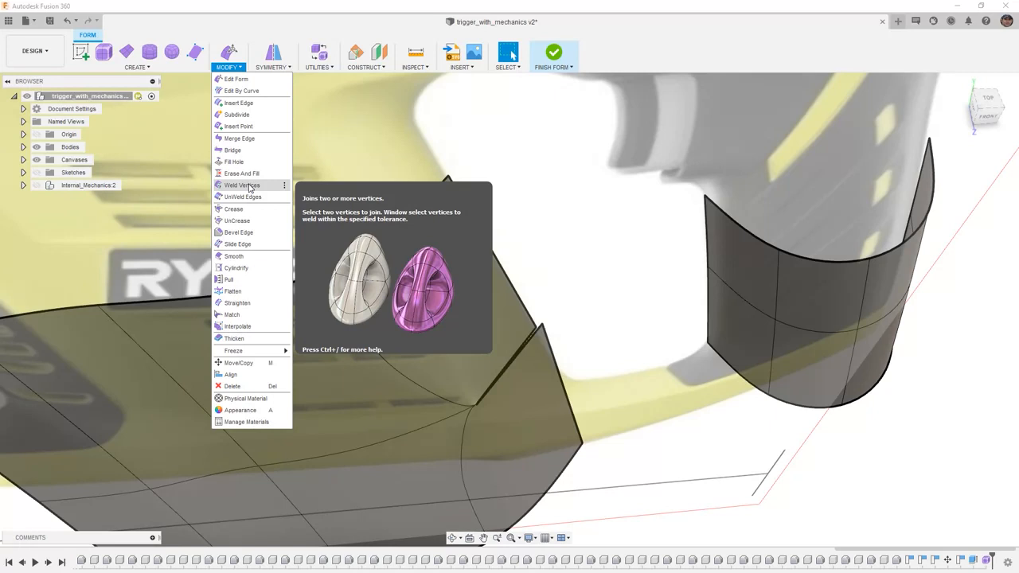
pyautogui.click(241, 185)
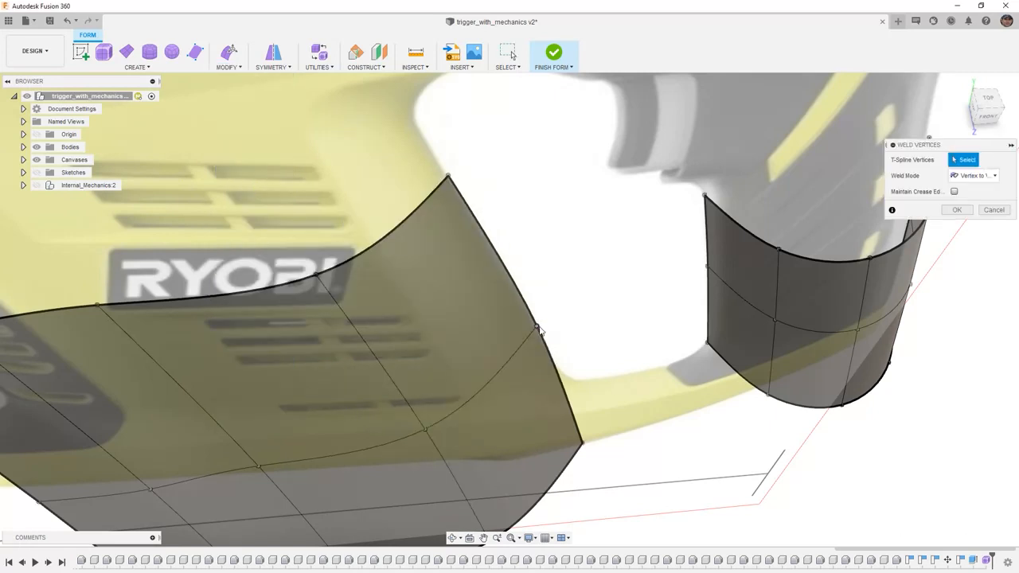
pyautogui.moveTo(538, 330)
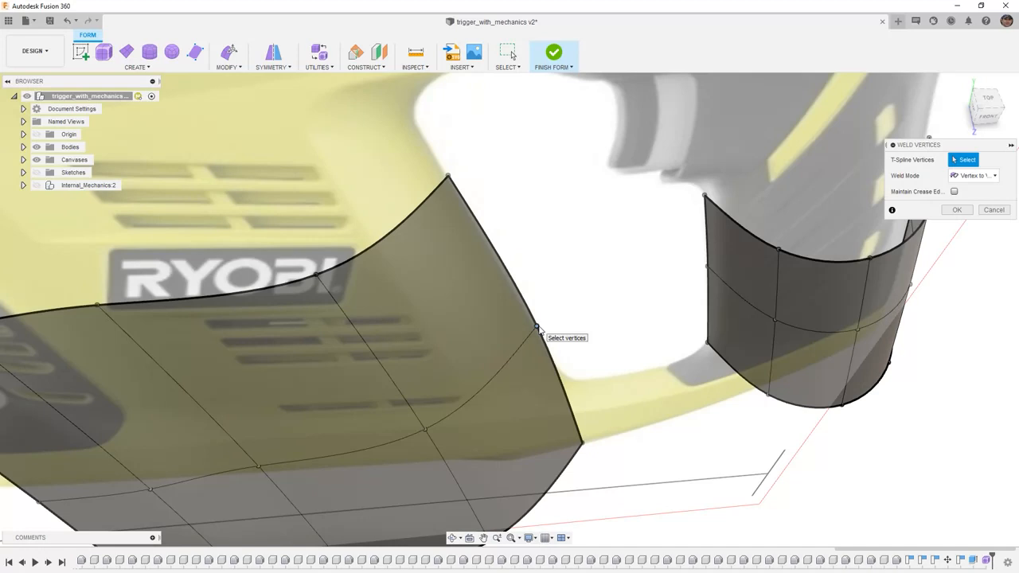
pyautogui.moveTo(444, 421)
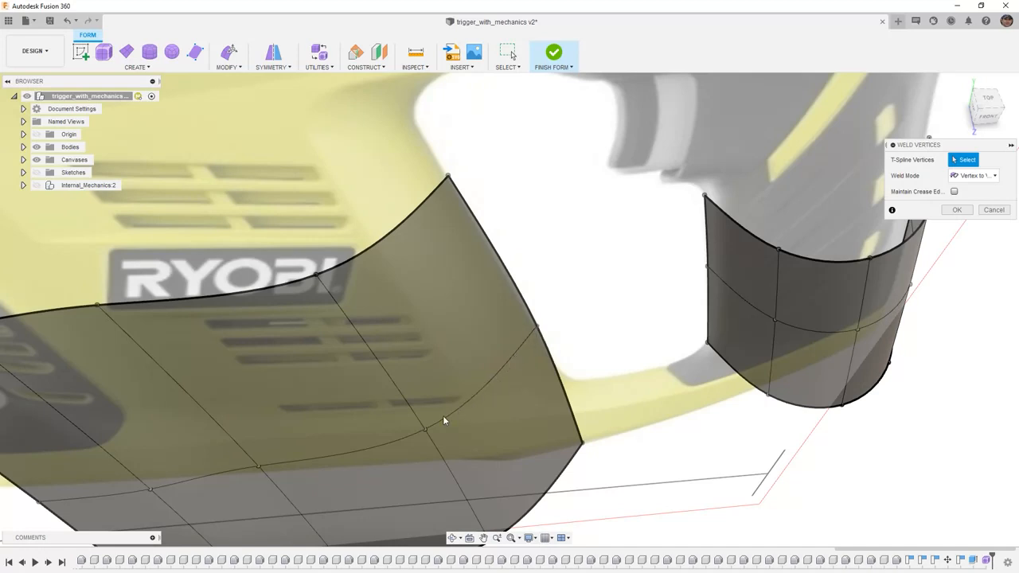
pyautogui.moveTo(521, 351)
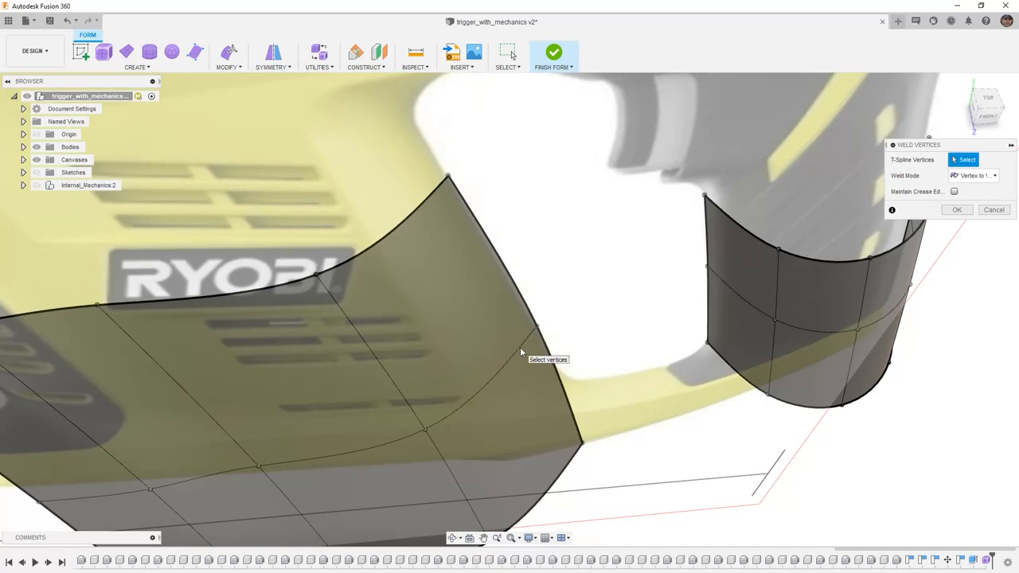
pyautogui.moveTo(904, 231)
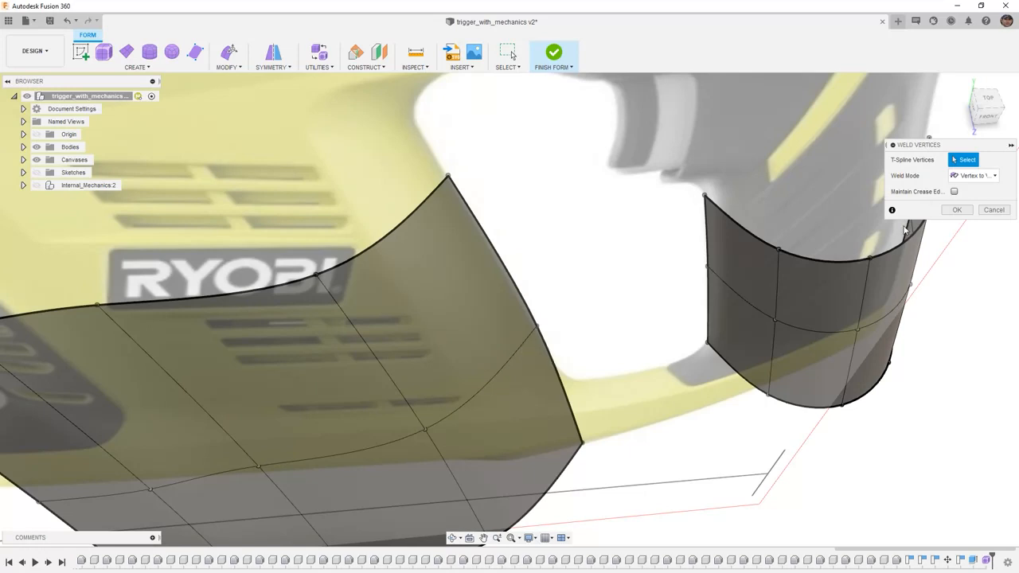
pyautogui.click(957, 210)
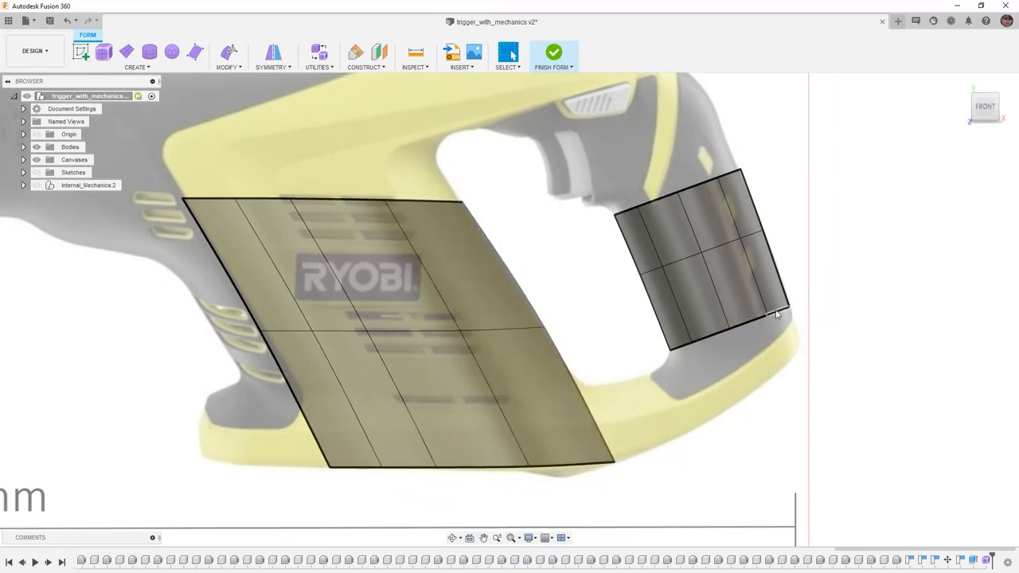
pyautogui.moveTo(734, 393)
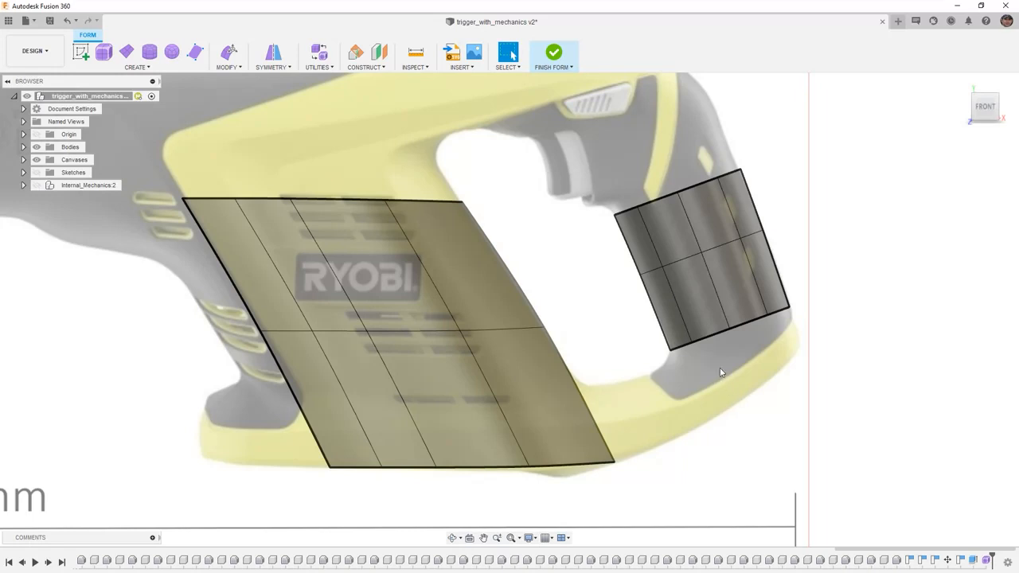
# Step: Clear the selection and launch the Bridge command from the Modify menu
pyautogui.click(229, 56)
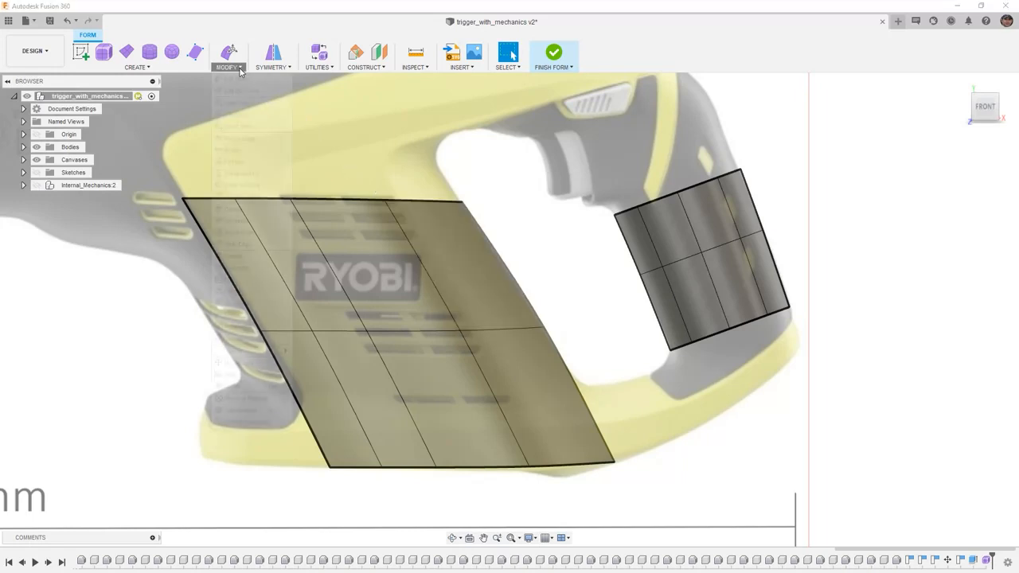
pyautogui.click(228, 56)
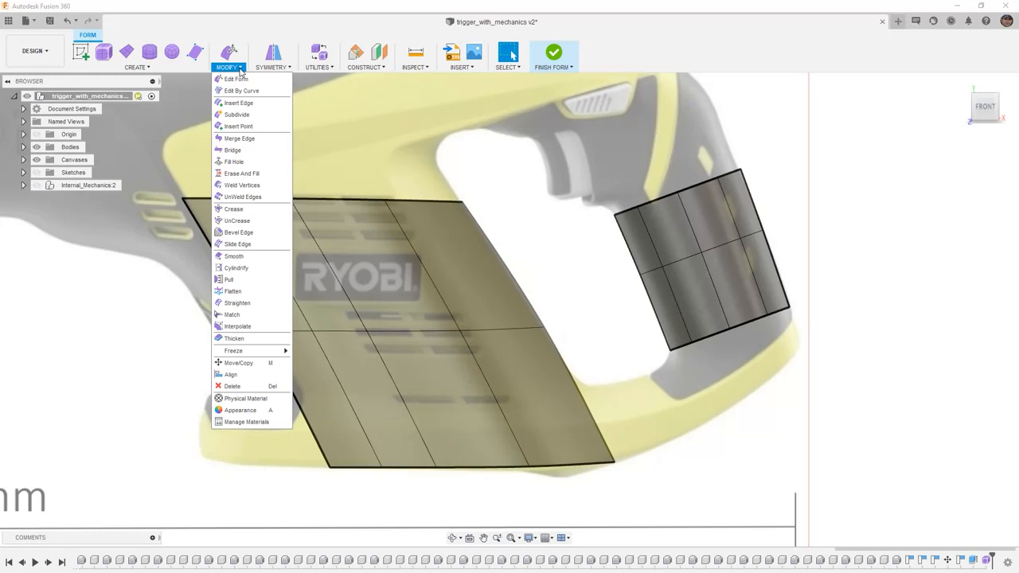
pyautogui.moveTo(238, 138)
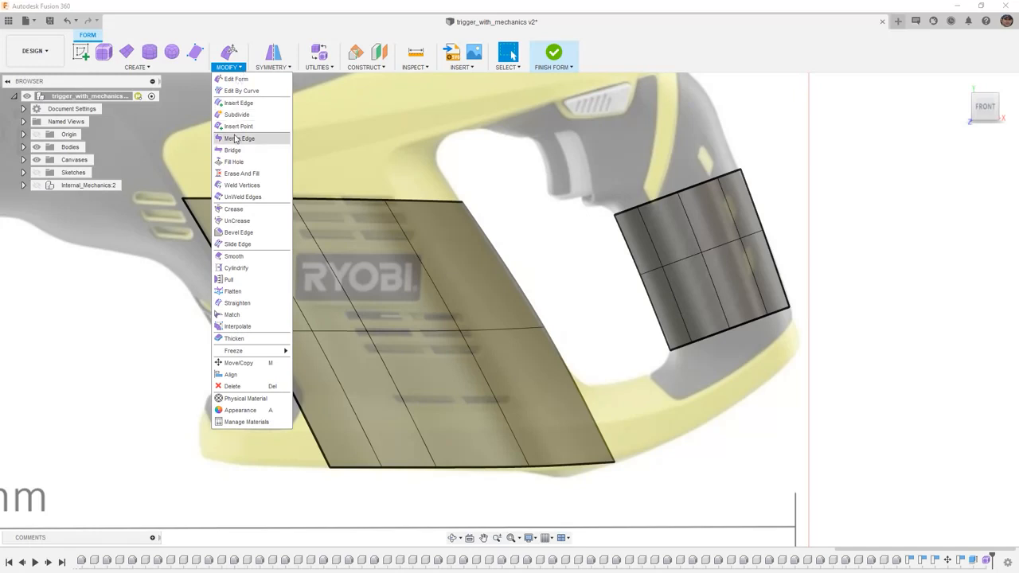
pyautogui.click(232, 149)
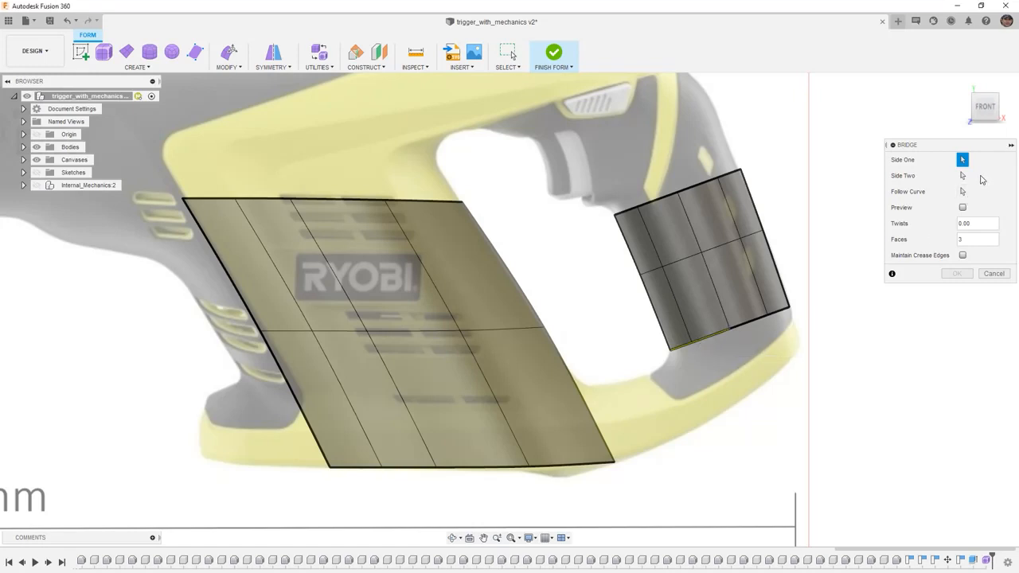
# Step: Bridge the body's lower edge to the handle's bottom edge with 3 faces
pyautogui.click(962, 175)
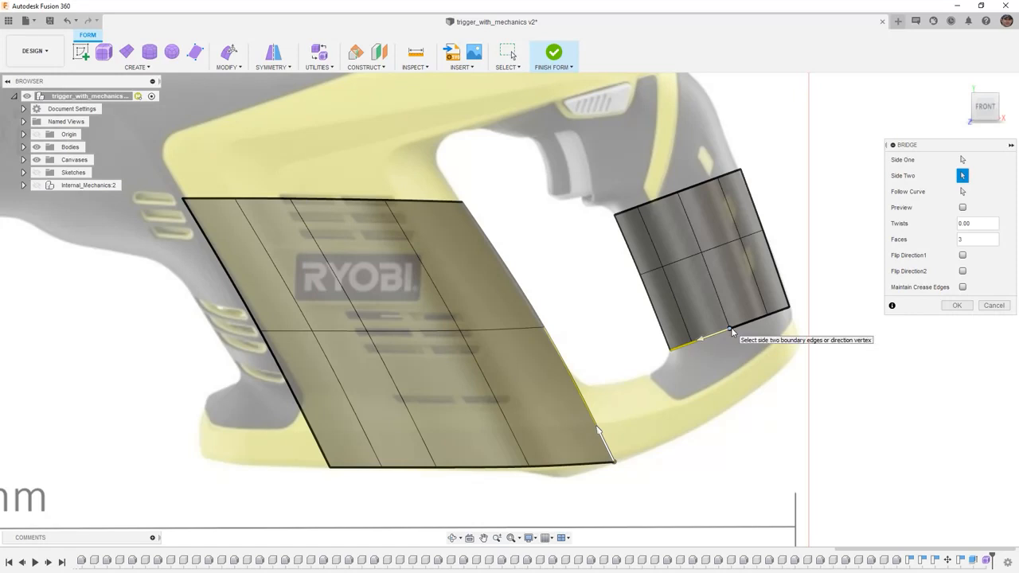
pyautogui.click(962, 207)
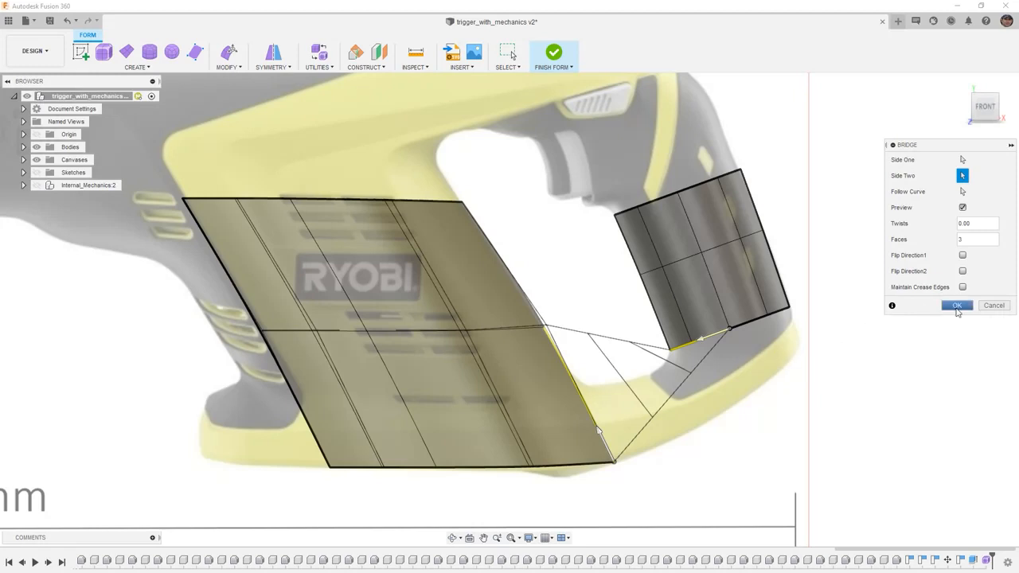
pyautogui.click(957, 305)
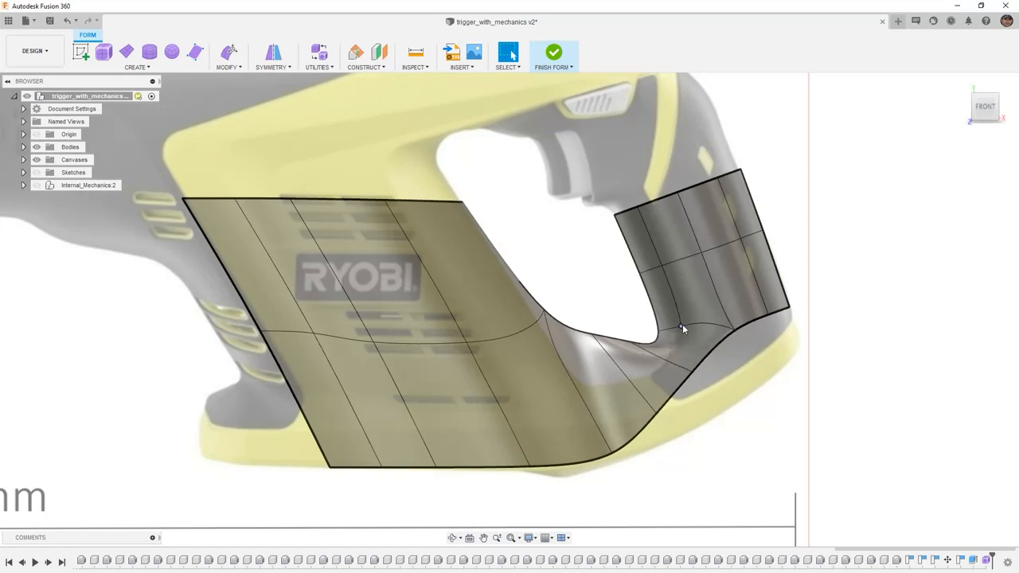
pyautogui.moveTo(681, 331)
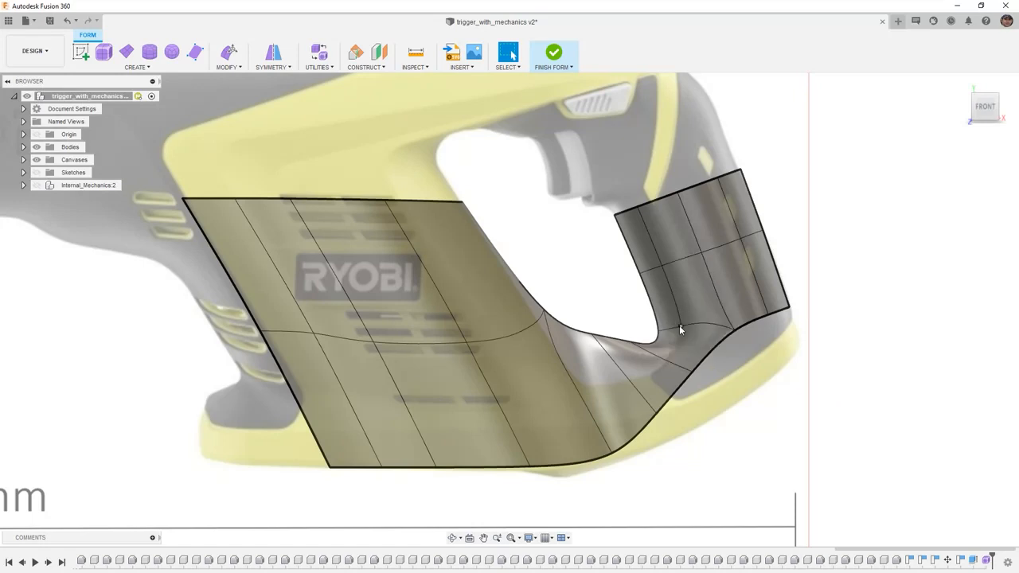
pyautogui.click(537, 404)
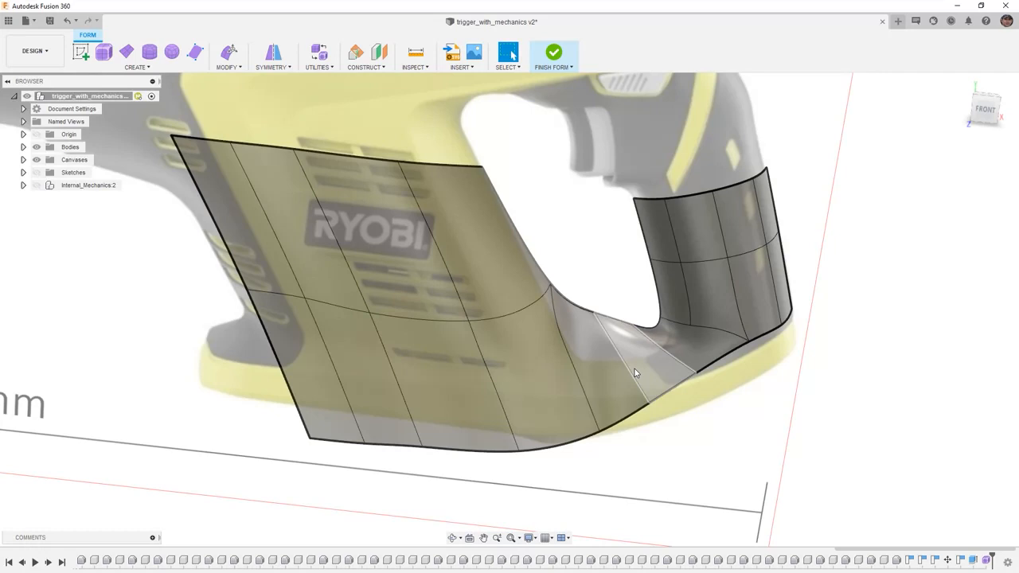
pyautogui.click(229, 56)
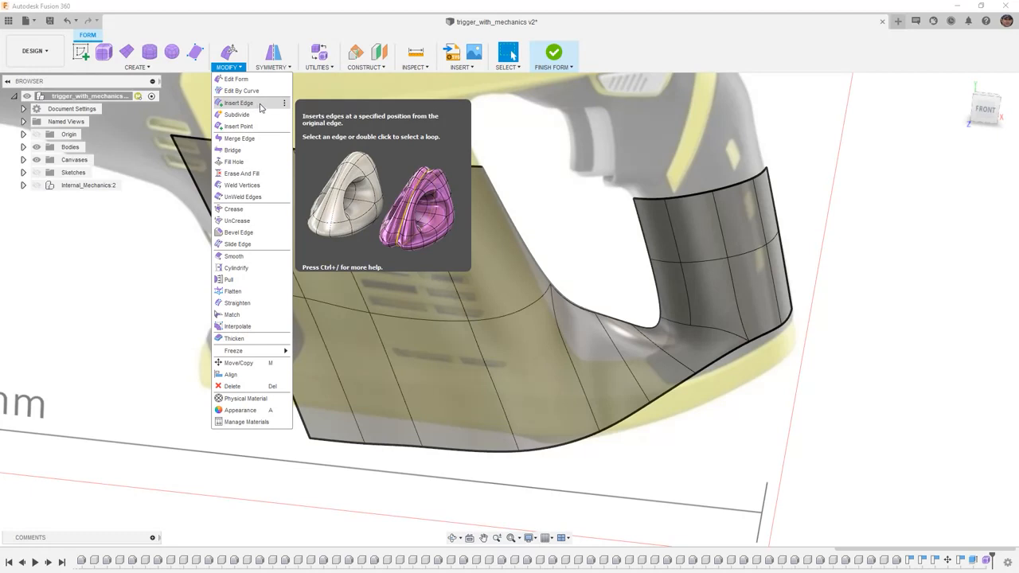
pyautogui.moveTo(238, 125)
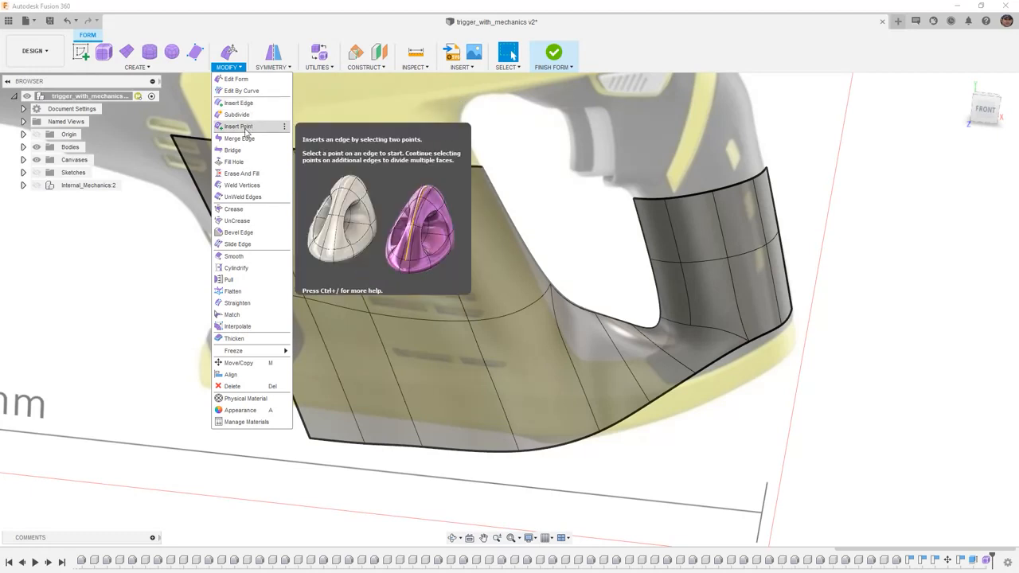
pyautogui.moveTo(235, 114)
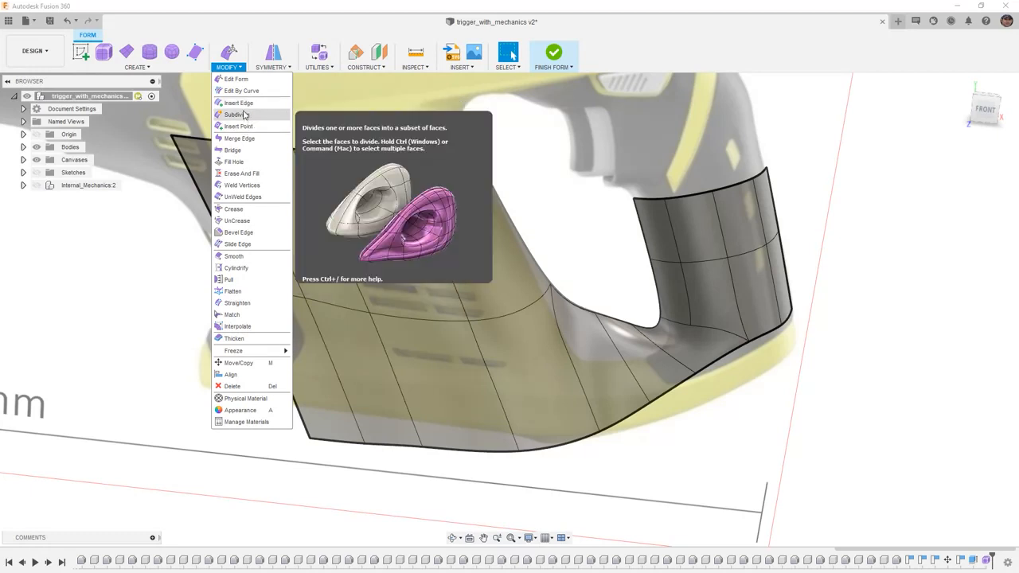
pyautogui.click(238, 102)
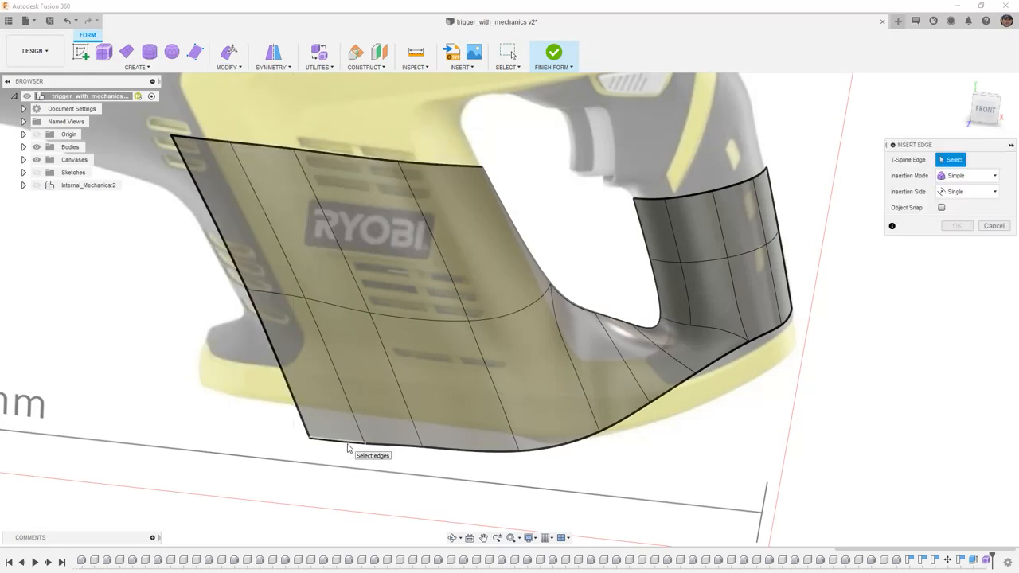
pyautogui.click(342, 436)
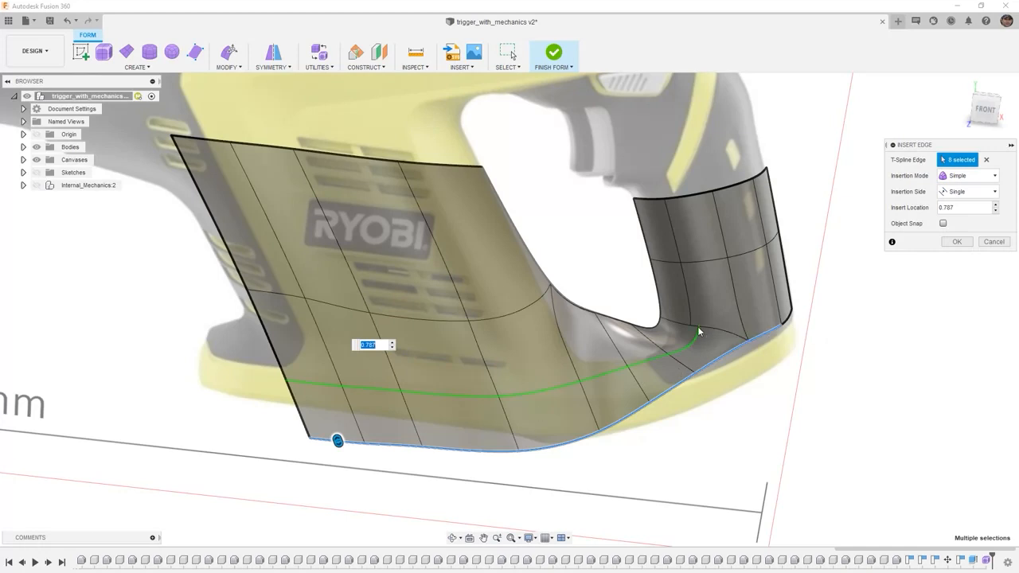
pyautogui.moveTo(698, 333)
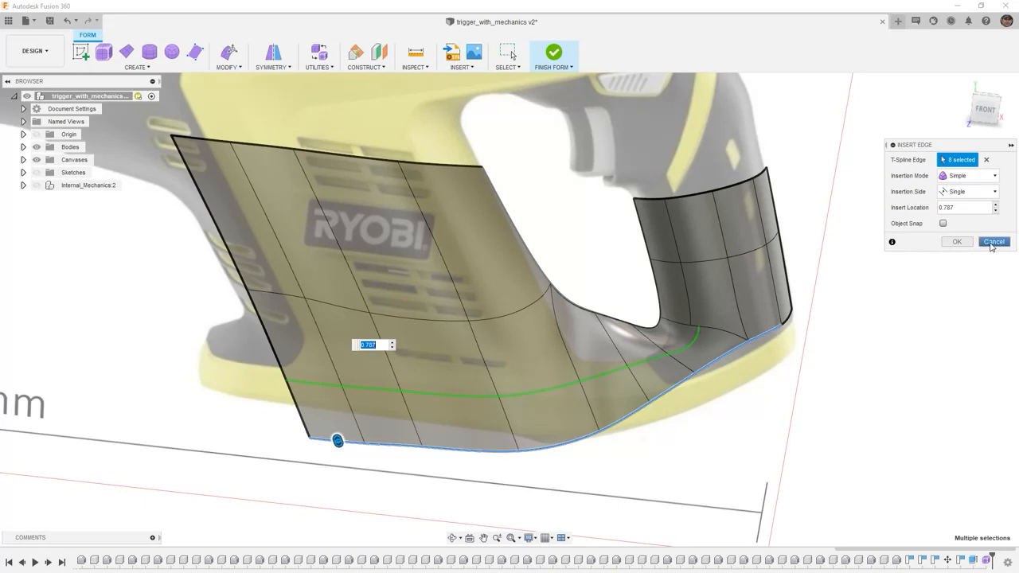
pyautogui.click(994, 241)
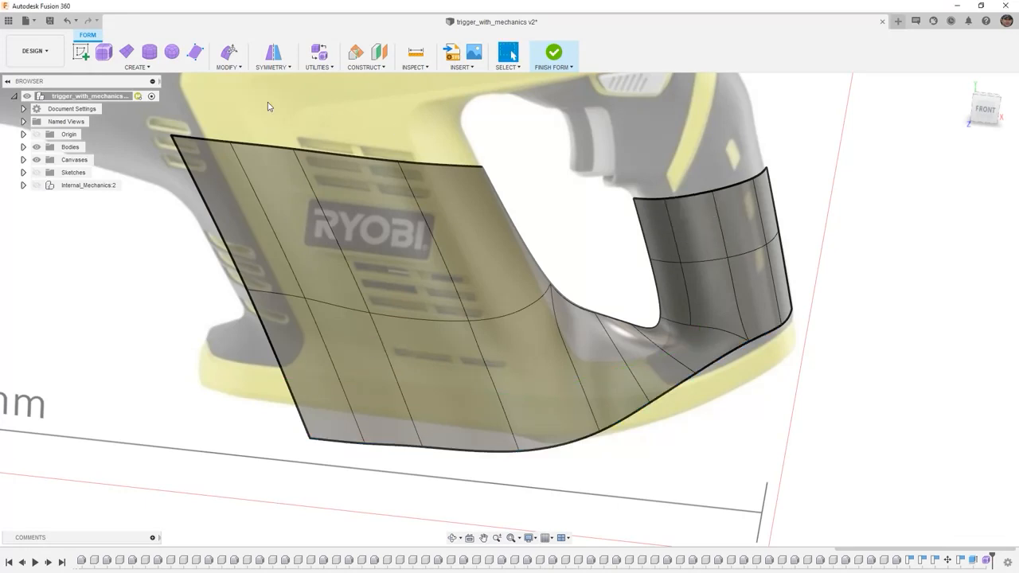
# Step: Insert an edge across the lower body from the left edge to the handle edge
pyautogui.click(508, 52)
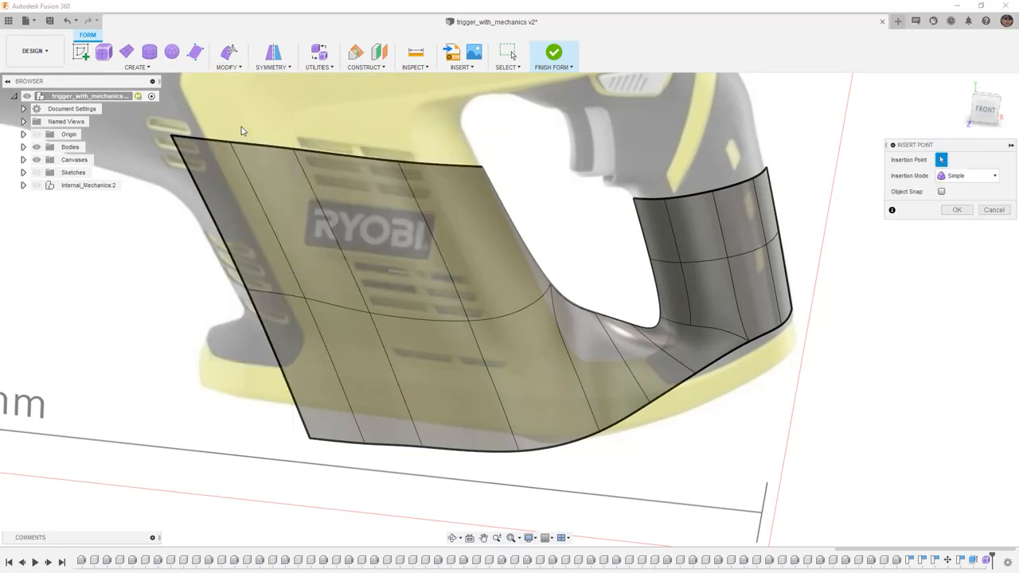
pyautogui.moveTo(689, 326)
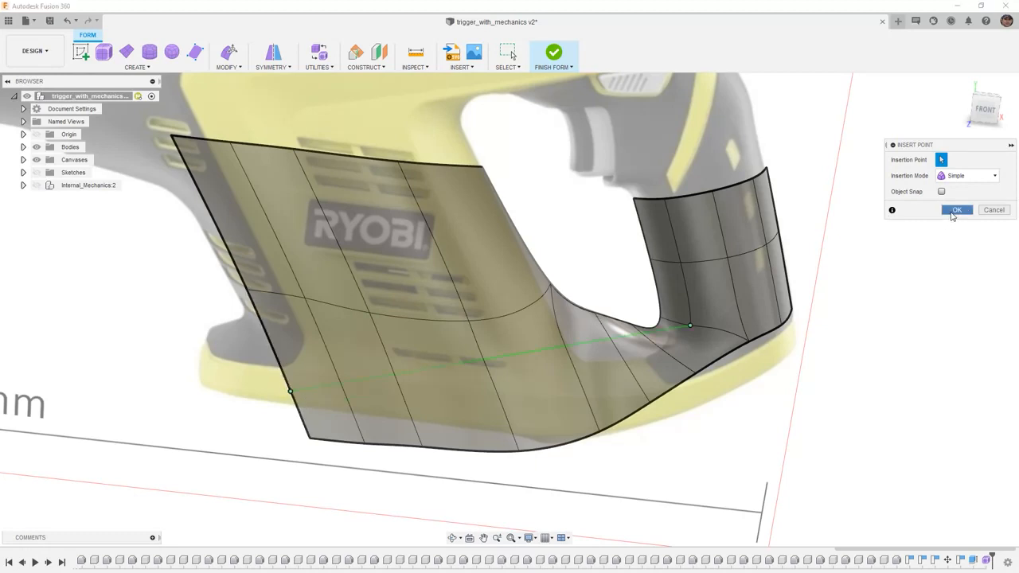
pyautogui.click(957, 209)
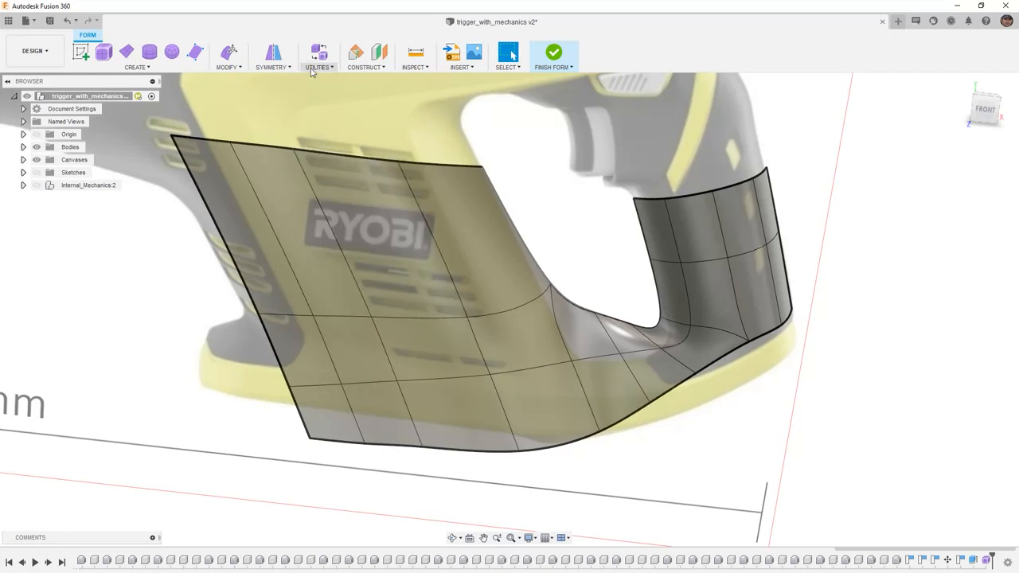
# Step: Switch the T-spline body to Box Display and show it in Front view
pyautogui.click(318, 52)
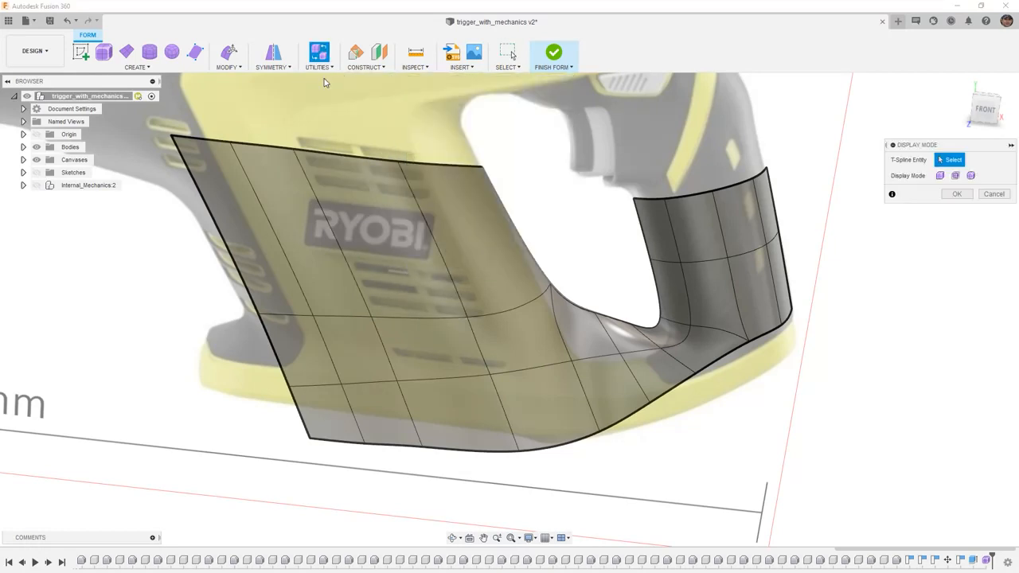
pyautogui.click(940, 175)
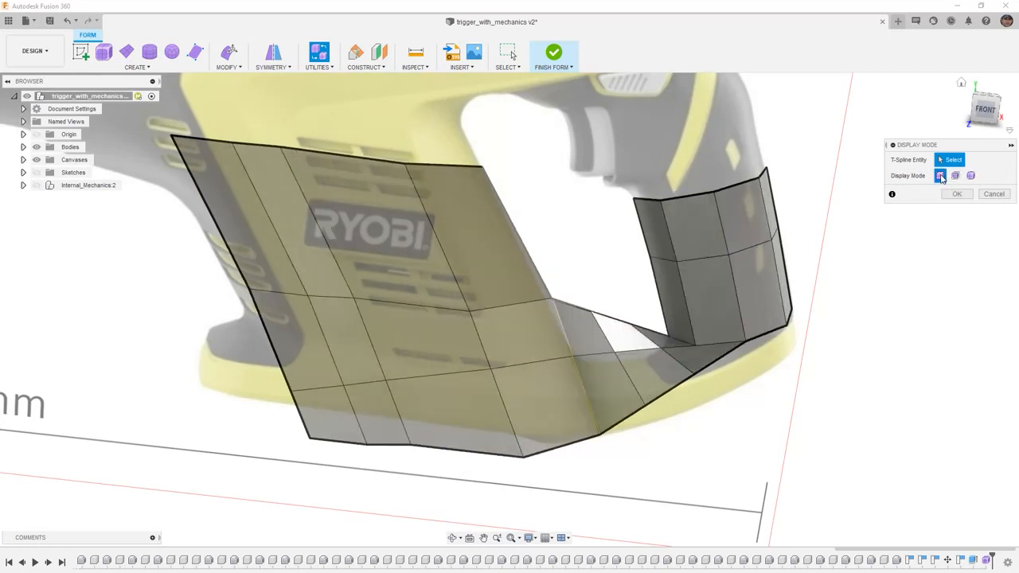
pyautogui.moveTo(940, 176)
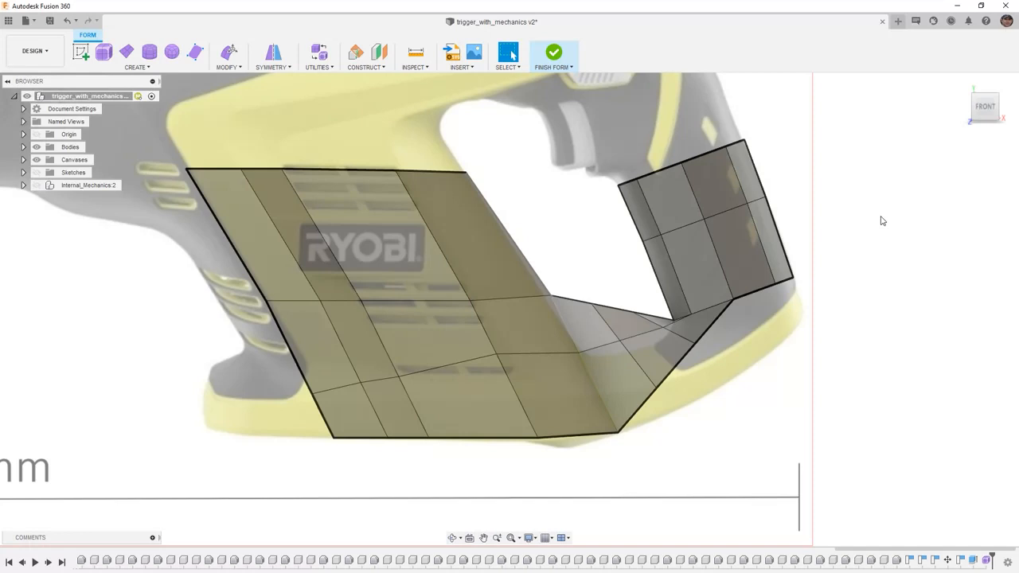
pyautogui.click(478, 375)
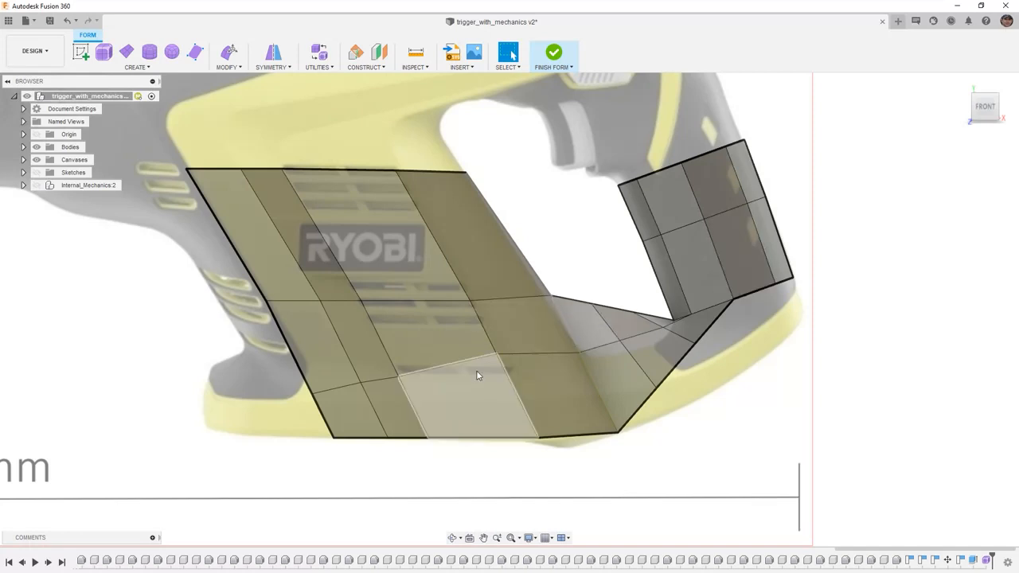
pyautogui.moveTo(477, 370)
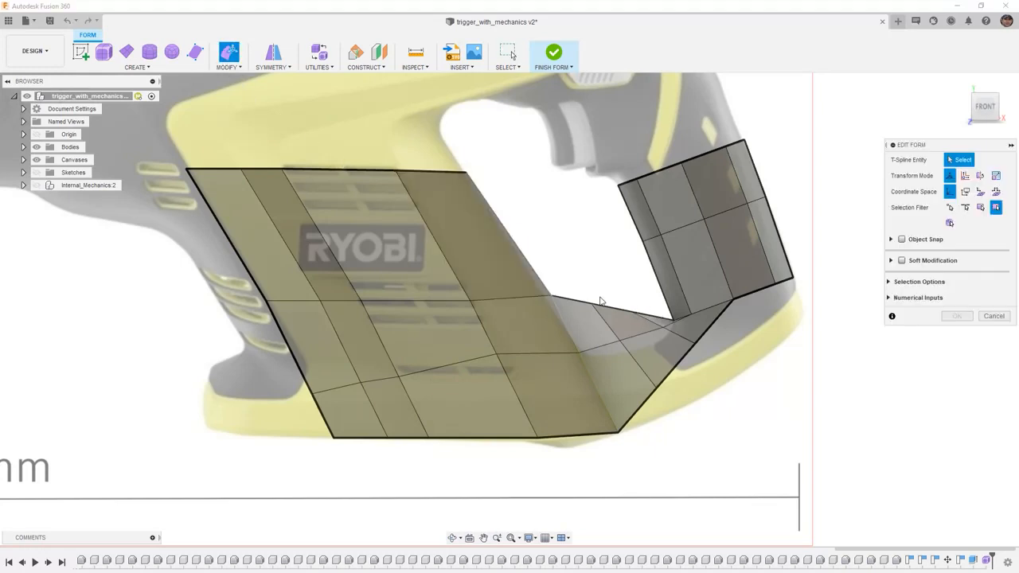
# Step: Reposition the vertices and edges around the body-to-handle bend and inner handle loop
pyautogui.click(686, 305)
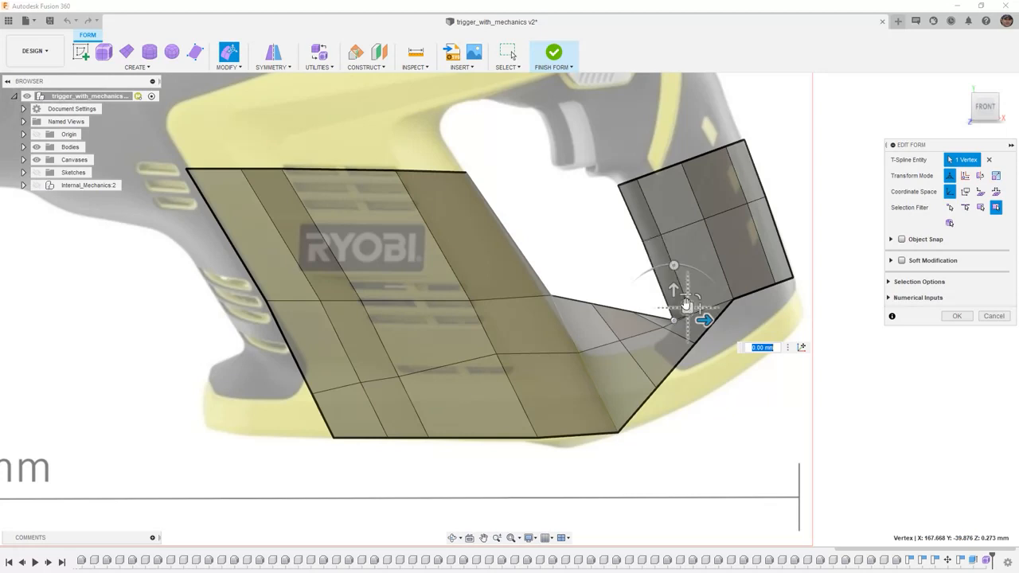
pyautogui.moveTo(685, 305); pyautogui.dragTo(674, 275)
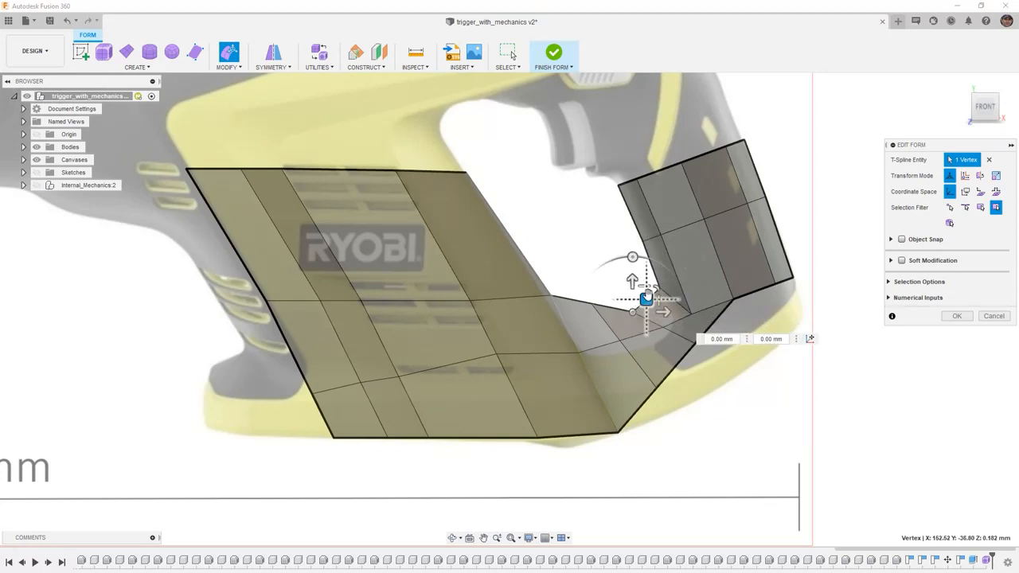
pyautogui.moveTo(646, 297); pyautogui.dragTo(657, 320)
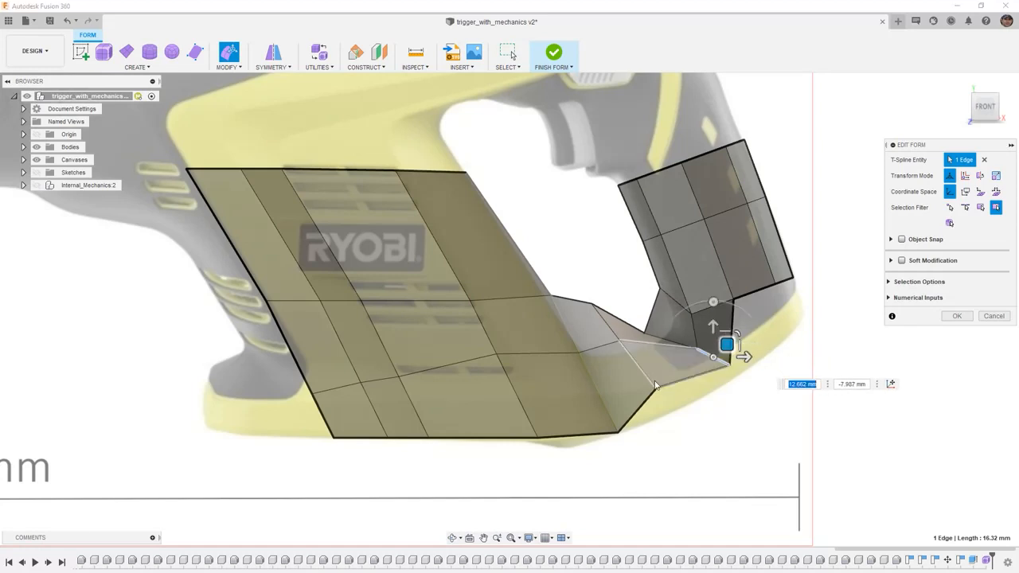
pyautogui.moveTo(727, 344); pyautogui.dragTo(690, 392)
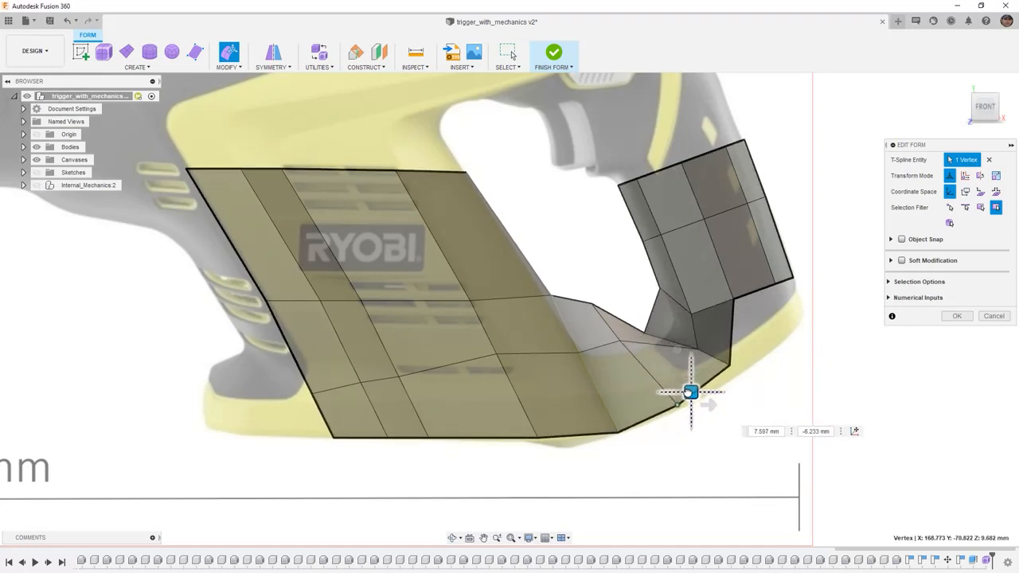
pyautogui.moveTo(691, 391); pyautogui.dragTo(629, 328)
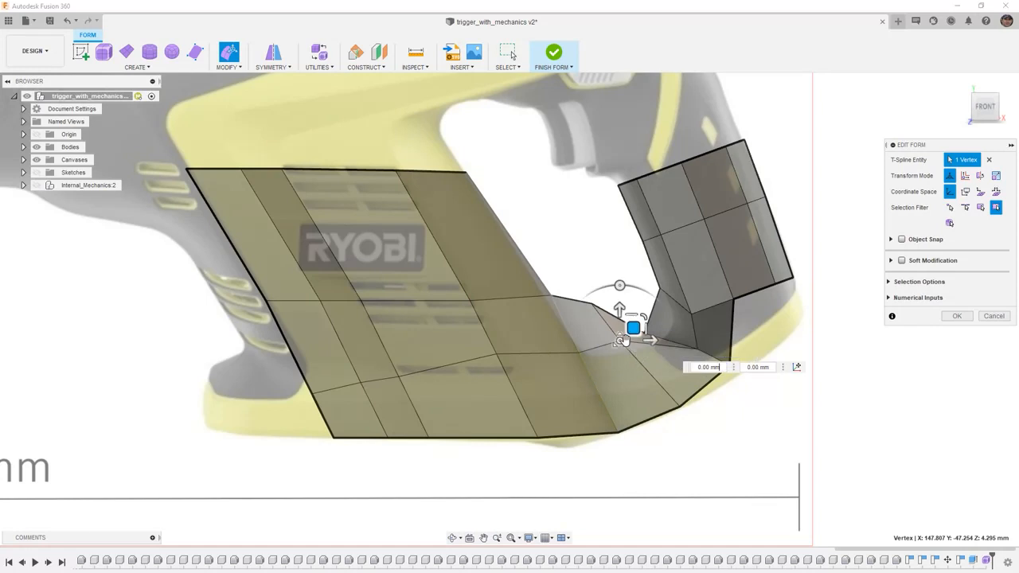
pyautogui.moveTo(633, 328); pyautogui.dragTo(664, 364)
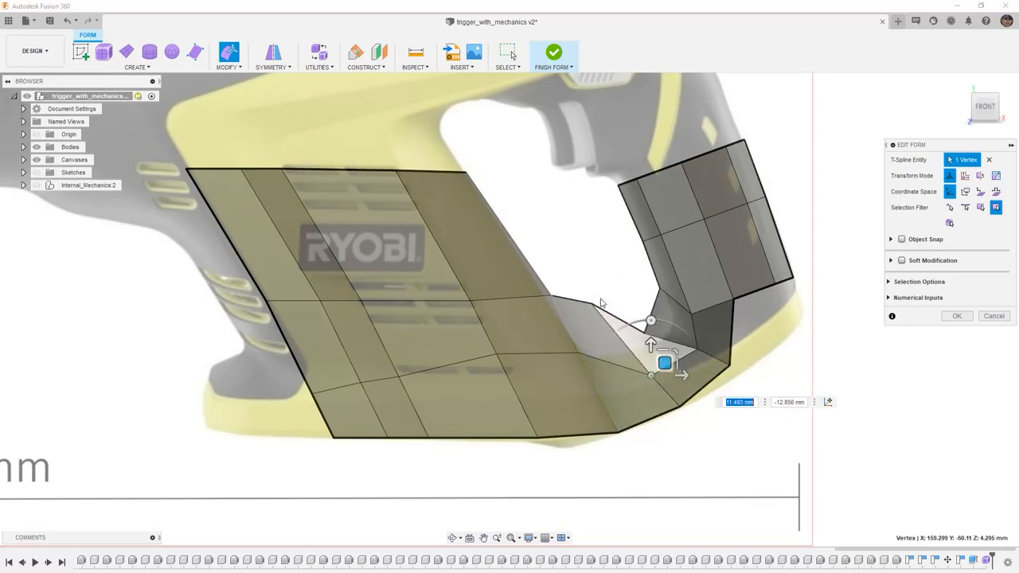
pyautogui.moveTo(665, 363); pyautogui.dragTo(617, 323)
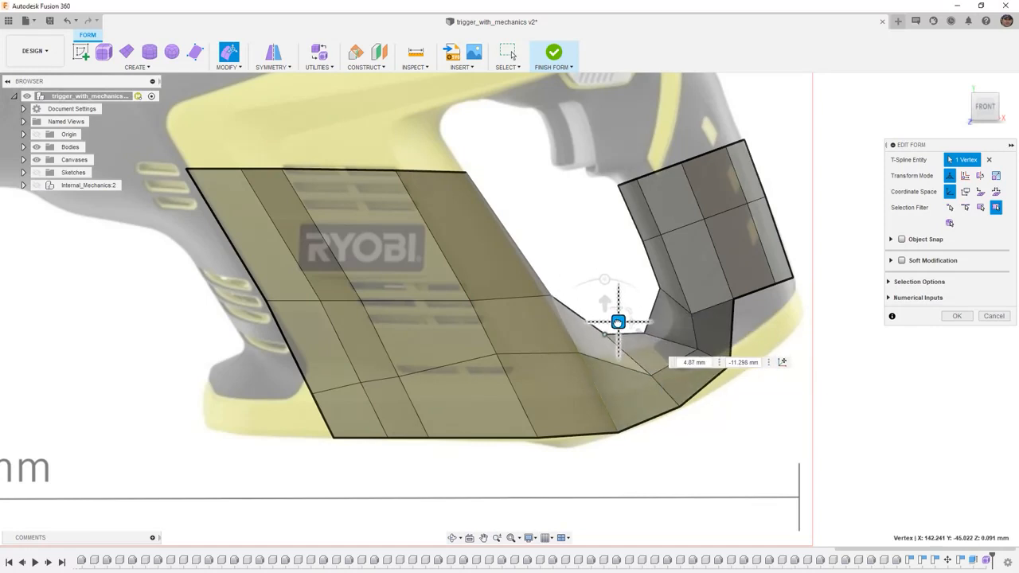
pyautogui.moveTo(616, 322); pyautogui.dragTo(625, 331)
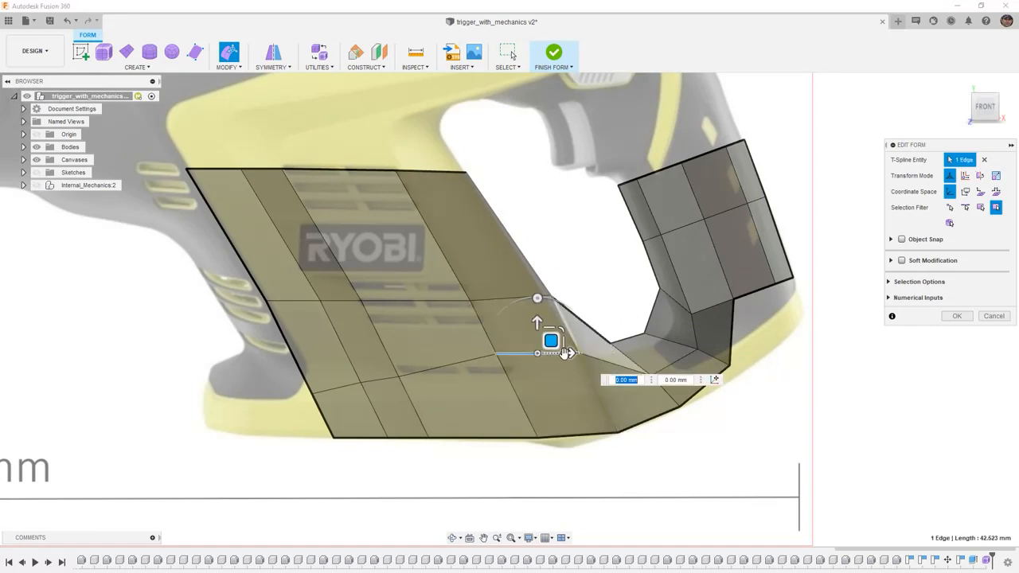
# Step: Move the lower edge and bottom-row points to follow the canvas outline
pyautogui.moveTo(551, 341); pyautogui.dragTo(571, 388)
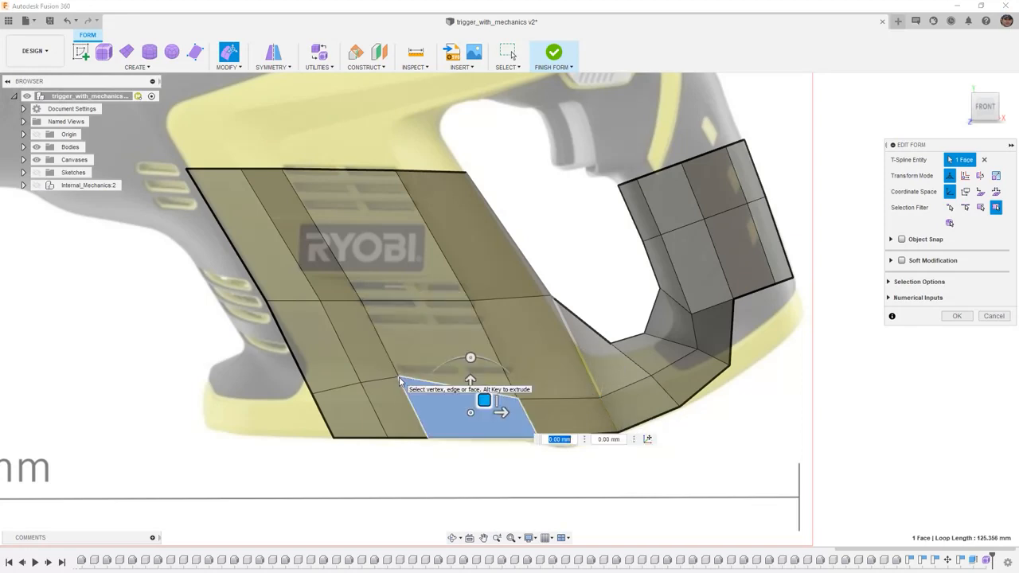
pyautogui.click(424, 390)
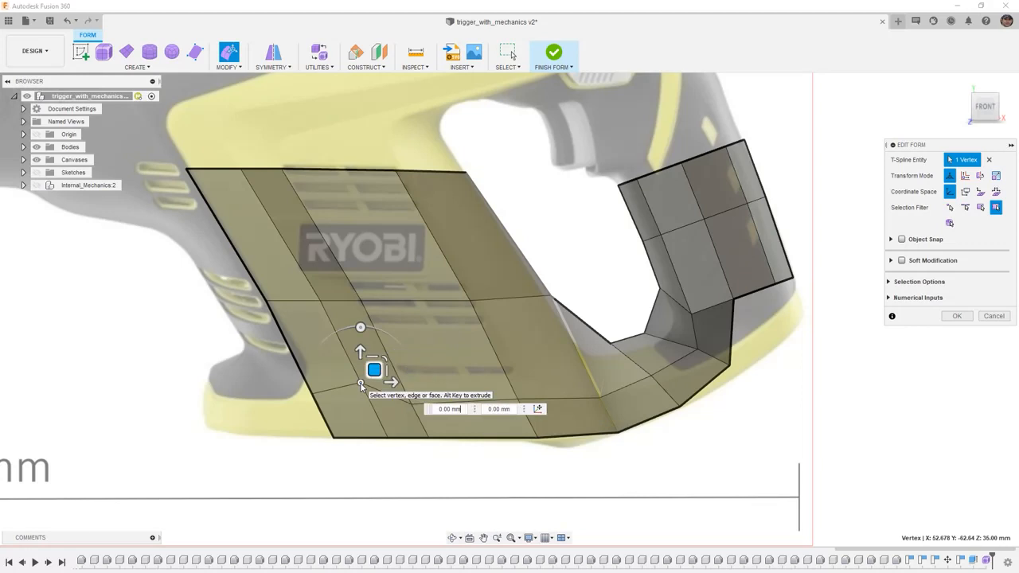
pyautogui.moveTo(374, 370); pyautogui.dragTo(382, 388)
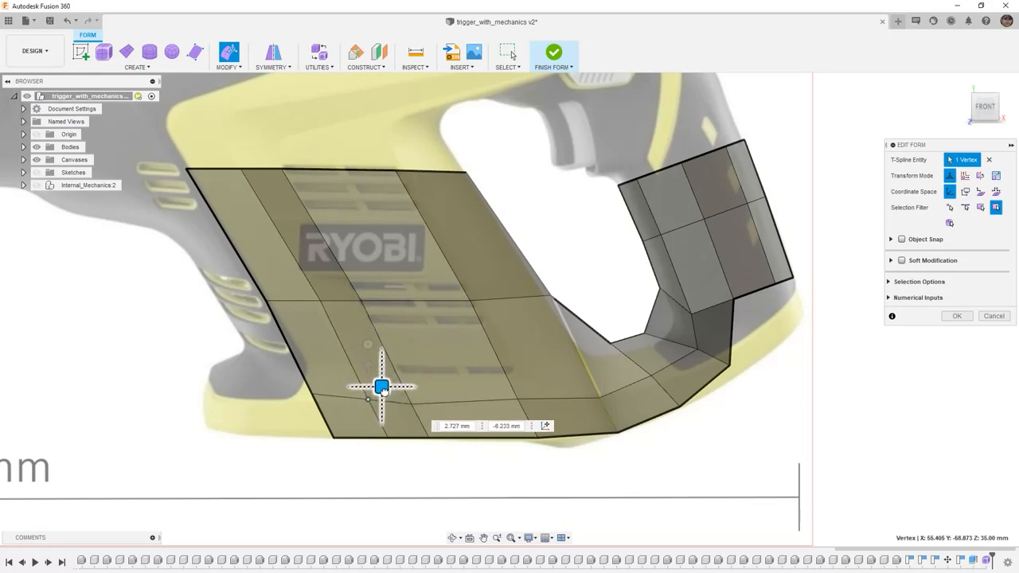
pyautogui.moveTo(382, 388); pyautogui.dragTo(384, 390)
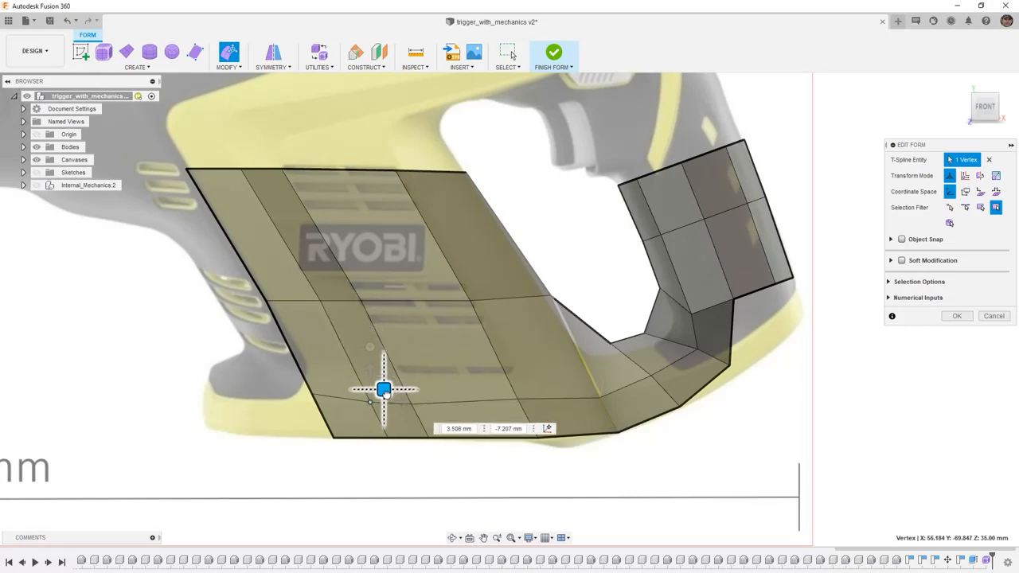
pyautogui.moveTo(385, 390); pyautogui.dragTo(327, 386)
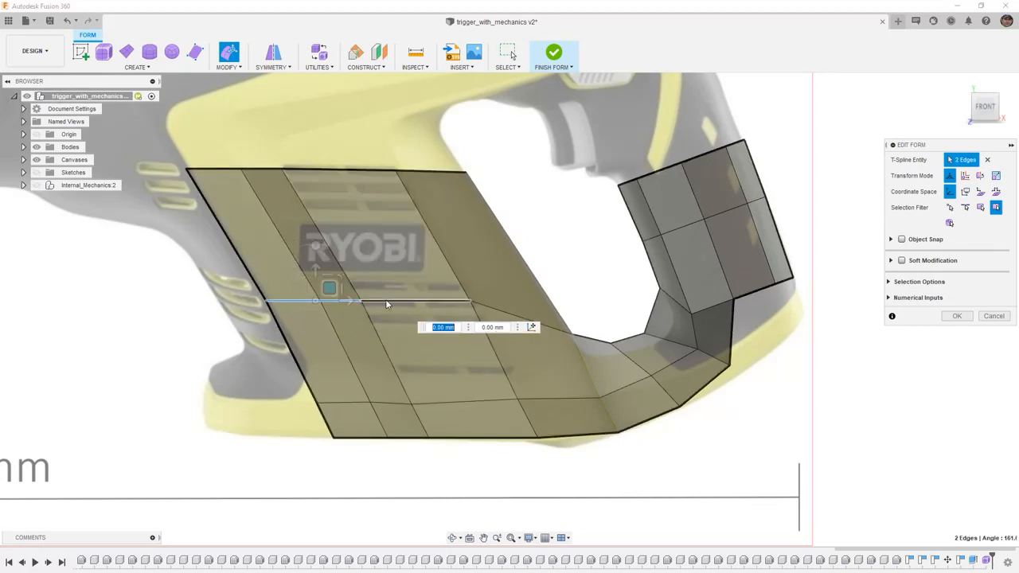
# Step: Lower the middle edge row and drag the handle's inner corner points into place
pyautogui.moveTo(330, 287); pyautogui.dragTo(390, 334)
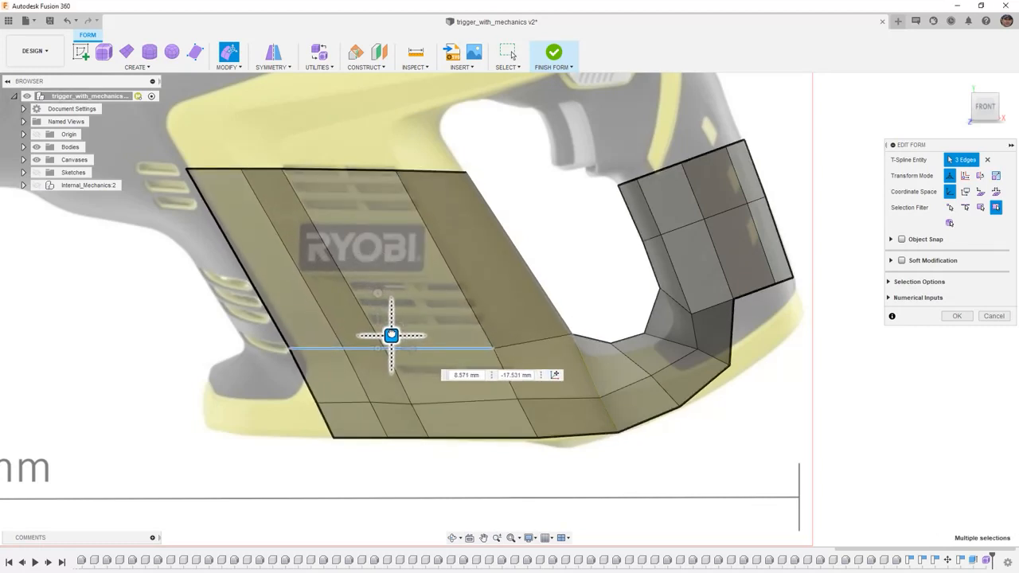
pyautogui.moveTo(391, 335); pyautogui.dragTo(399, 340)
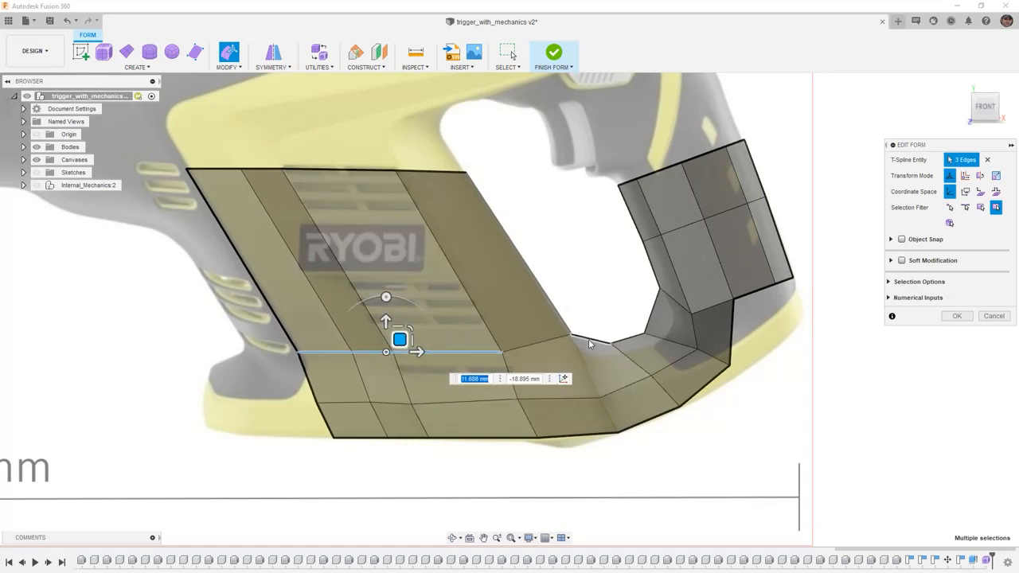
pyautogui.click(593, 341)
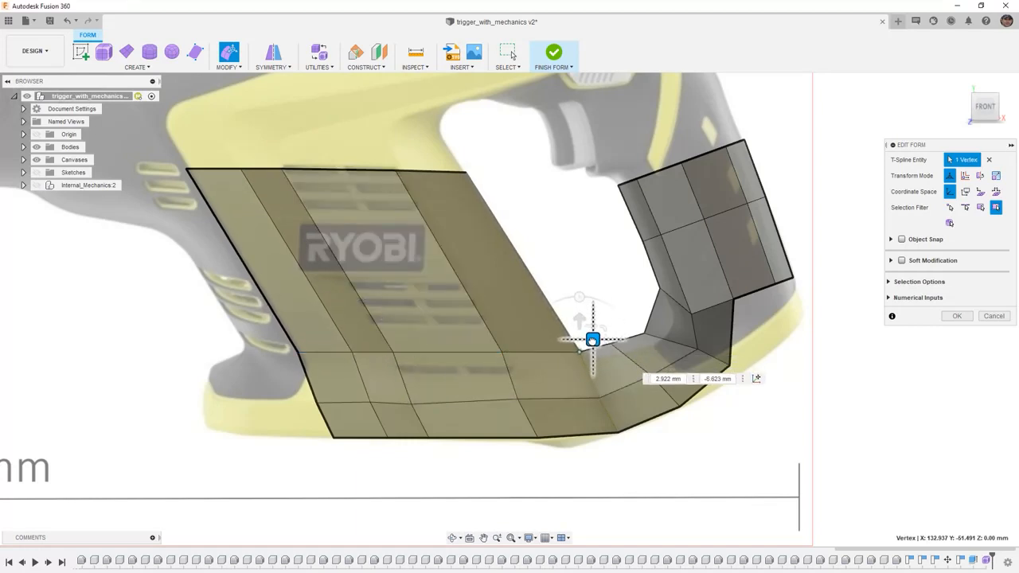
pyautogui.moveTo(593, 341); pyautogui.dragTo(623, 330)
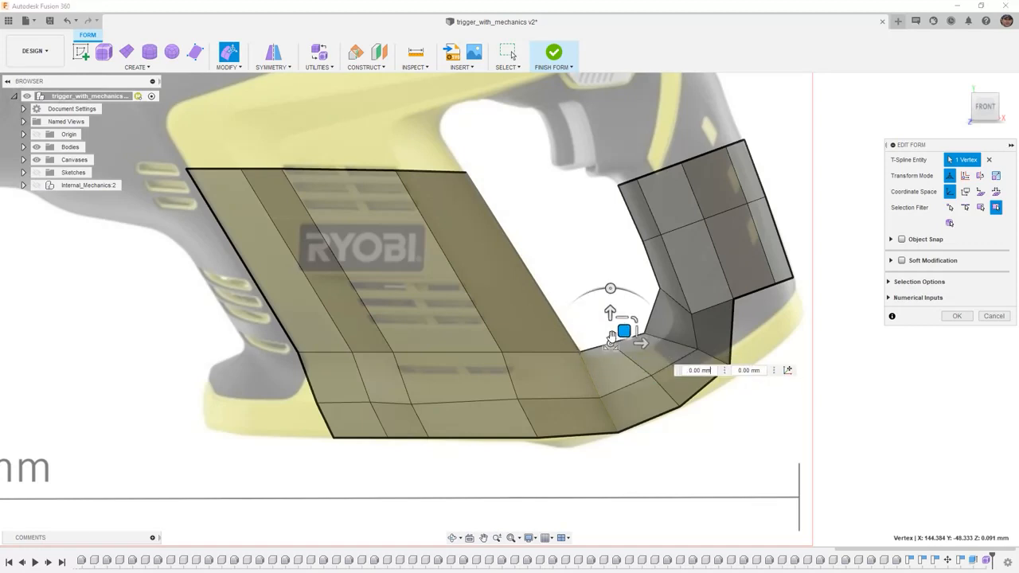
pyautogui.moveTo(623, 330); pyautogui.dragTo(634, 340)
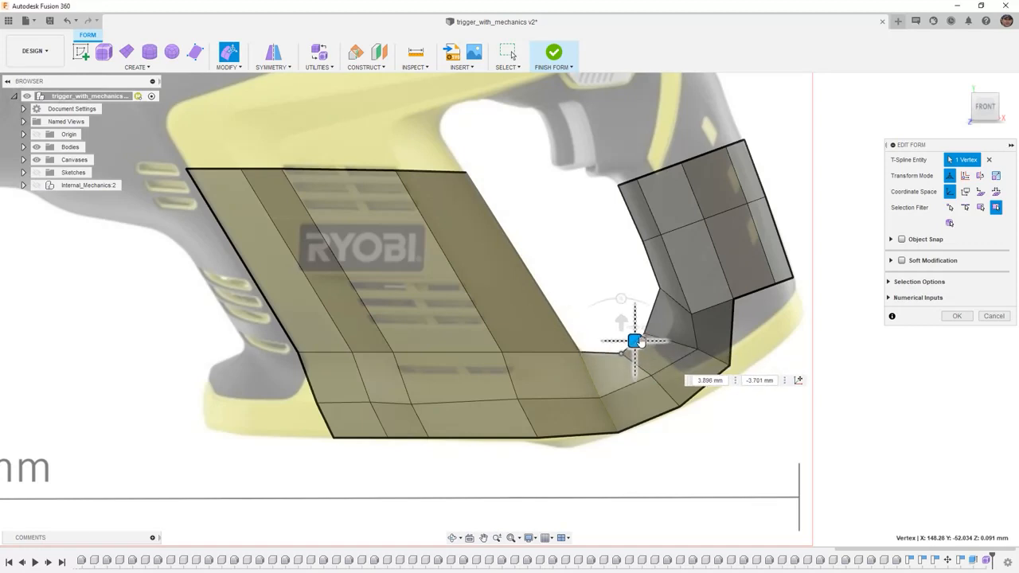
pyautogui.moveTo(632, 341); pyautogui.dragTo(673, 276)
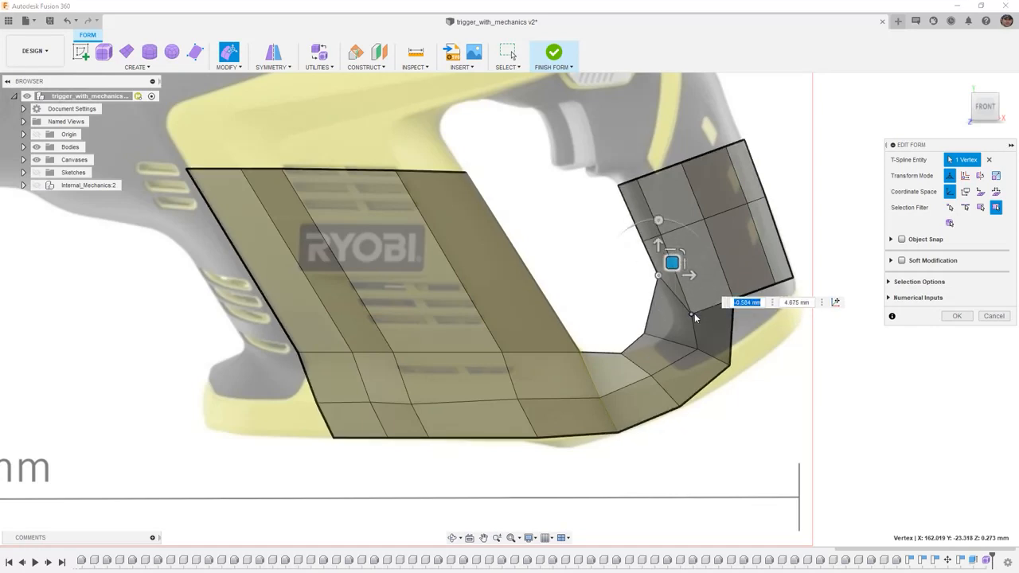
# Step: Shift three handle-loop vertices and fine-tune a lower-middle body vertex toward the Ryobi outline
pyautogui.moveTo(670, 262); pyautogui.dragTo(695, 273)
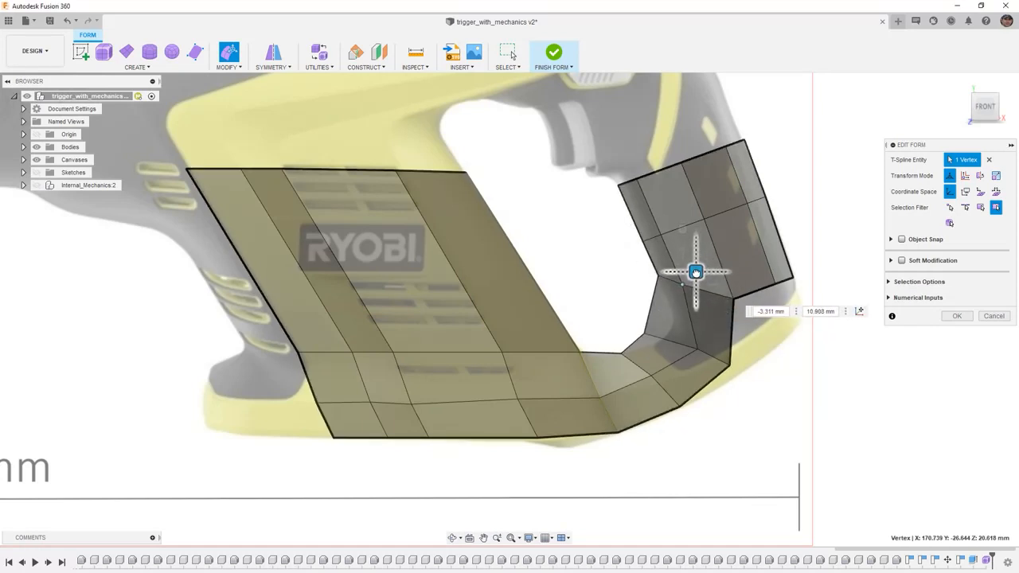
pyautogui.moveTo(695, 273); pyautogui.dragTo(669, 320)
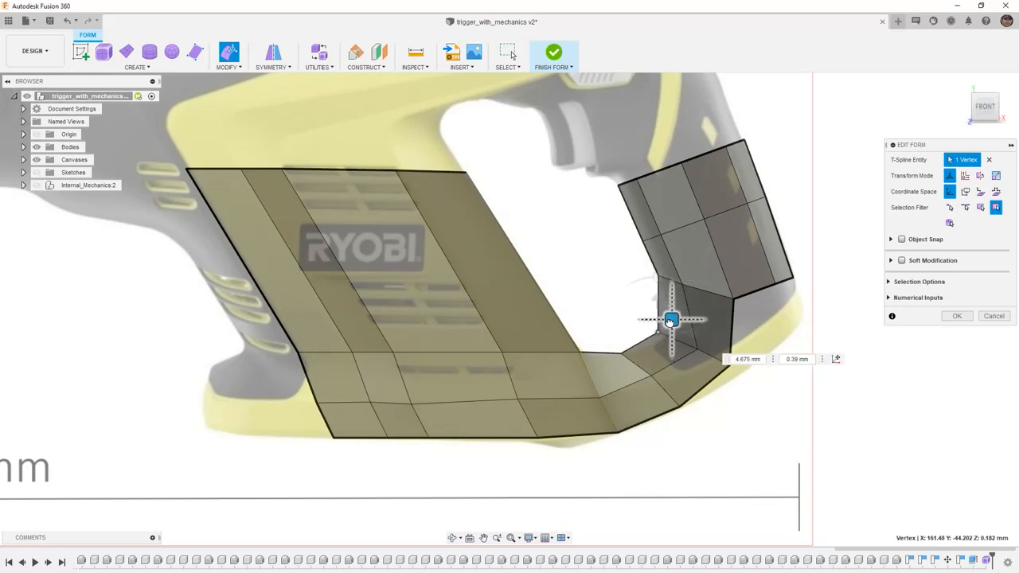
pyautogui.moveTo(671, 320); pyautogui.dragTo(688, 319)
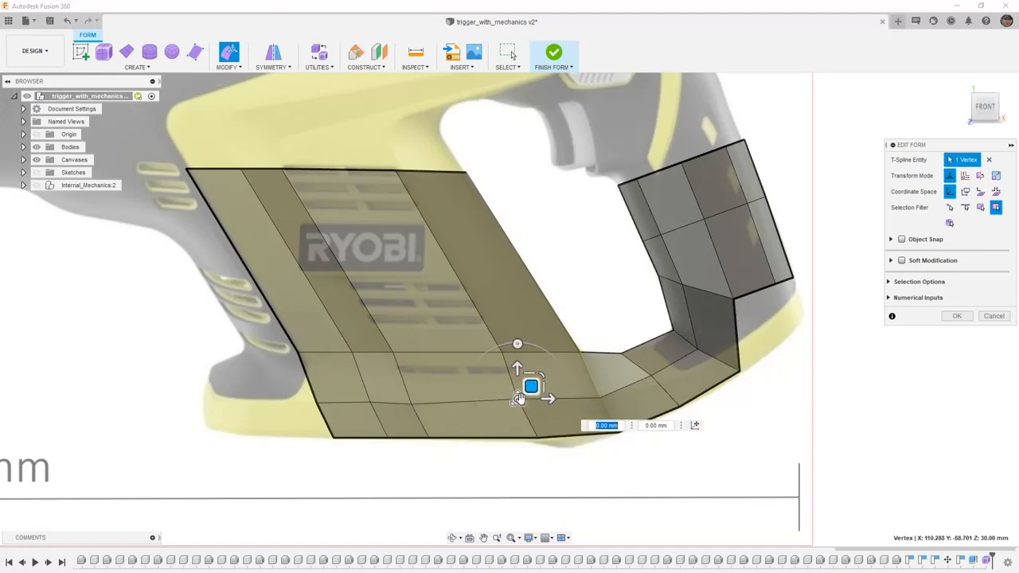
pyautogui.moveTo(531, 386); pyautogui.dragTo(533, 390)
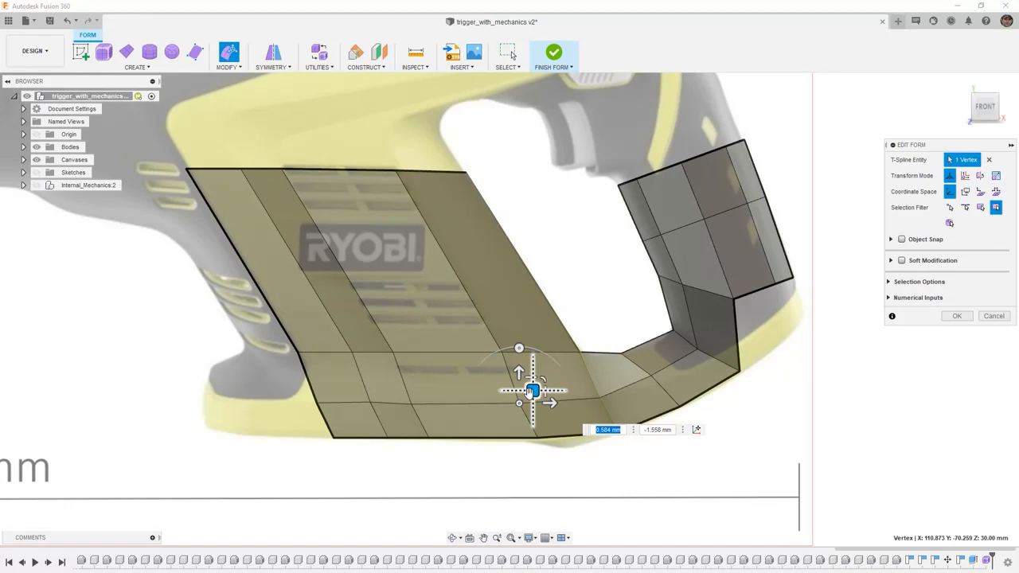
pyautogui.moveTo(531, 390); pyautogui.dragTo(529, 389)
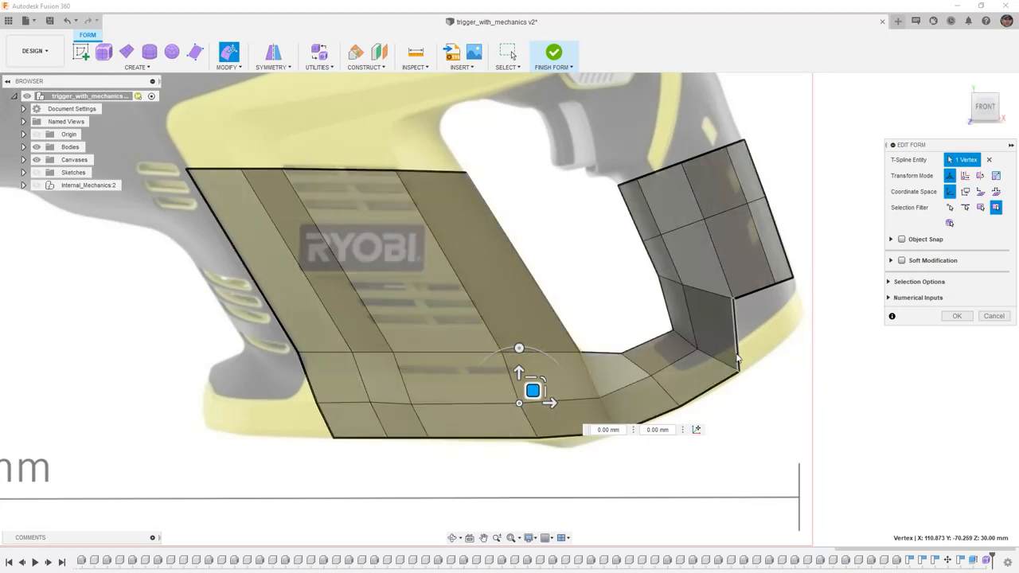
pyautogui.moveTo(754, 364)
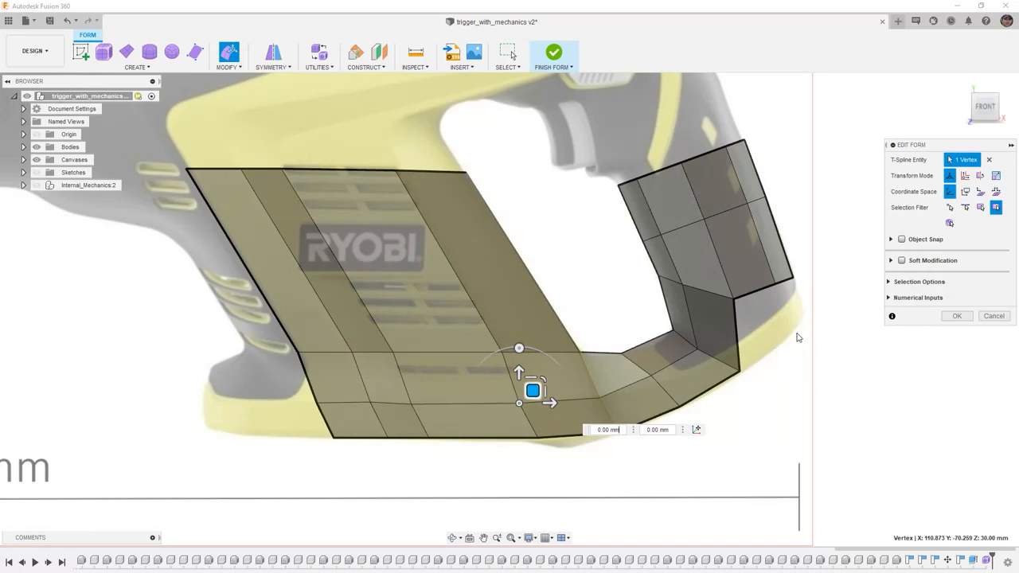
pyautogui.moveTo(756, 294)
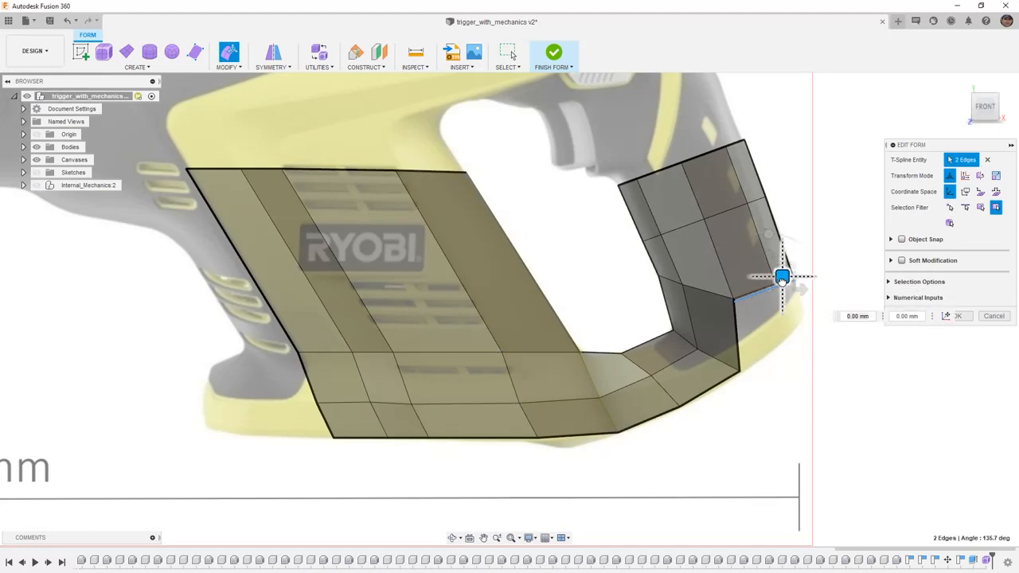
# Step: Extrude the handle's right edges into a new face strip, position its corners, and commit
pyautogui.moveTo(780, 277); pyautogui.dragTo(792, 322)
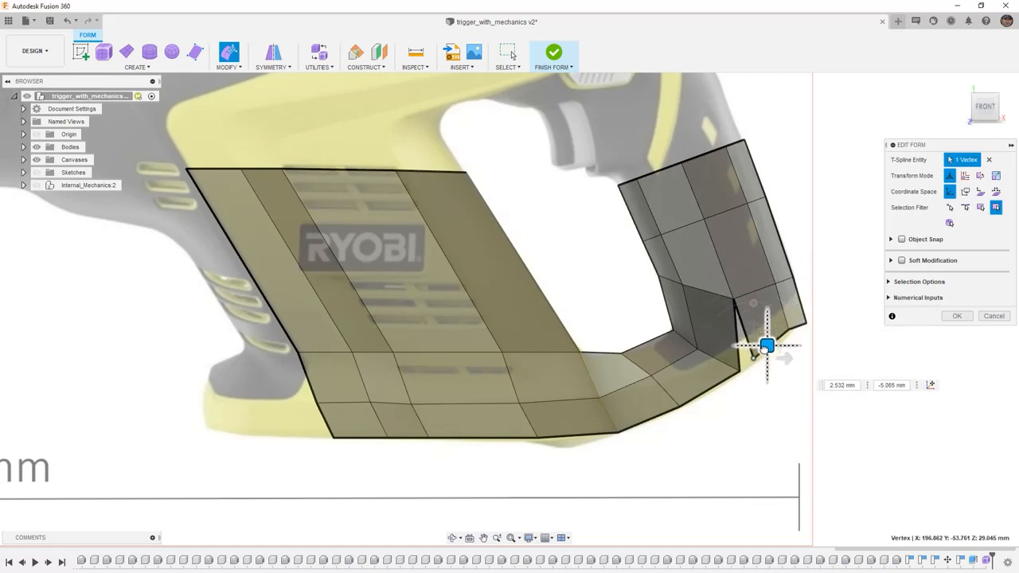
pyautogui.moveTo(765, 345); pyautogui.dragTo(801, 317)
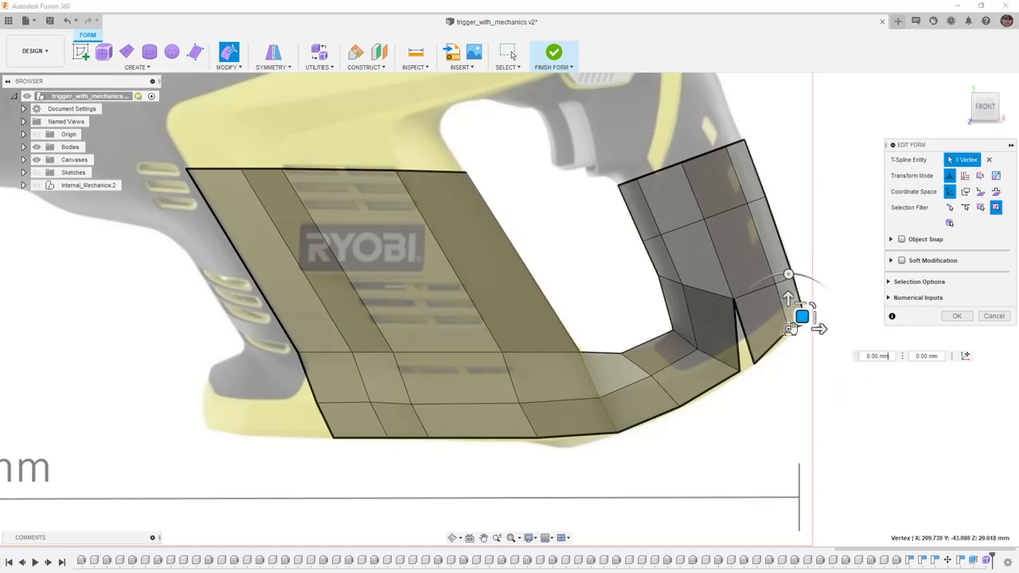
pyautogui.moveTo(801, 316); pyautogui.dragTo(803, 324)
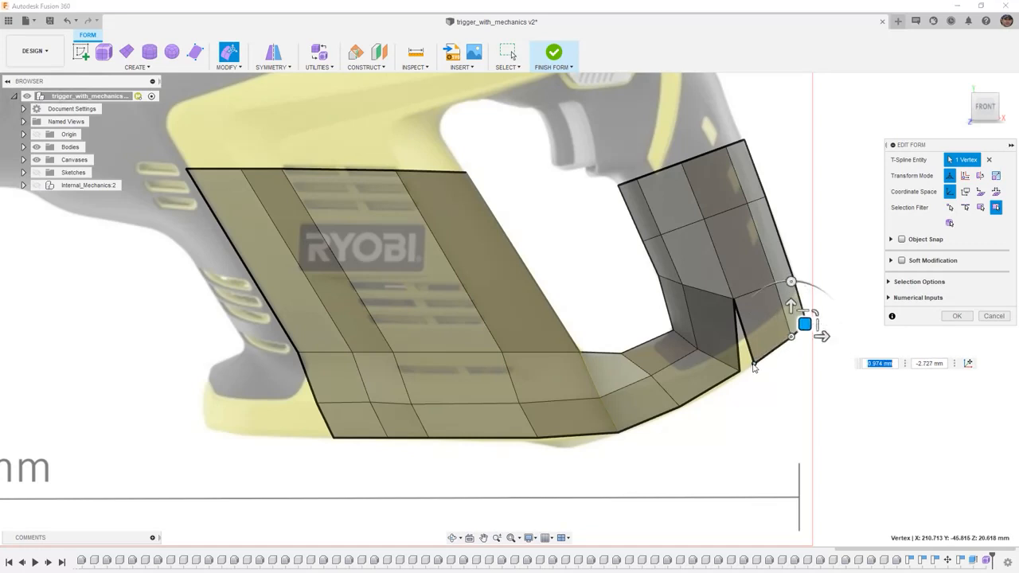
pyautogui.click(957, 316)
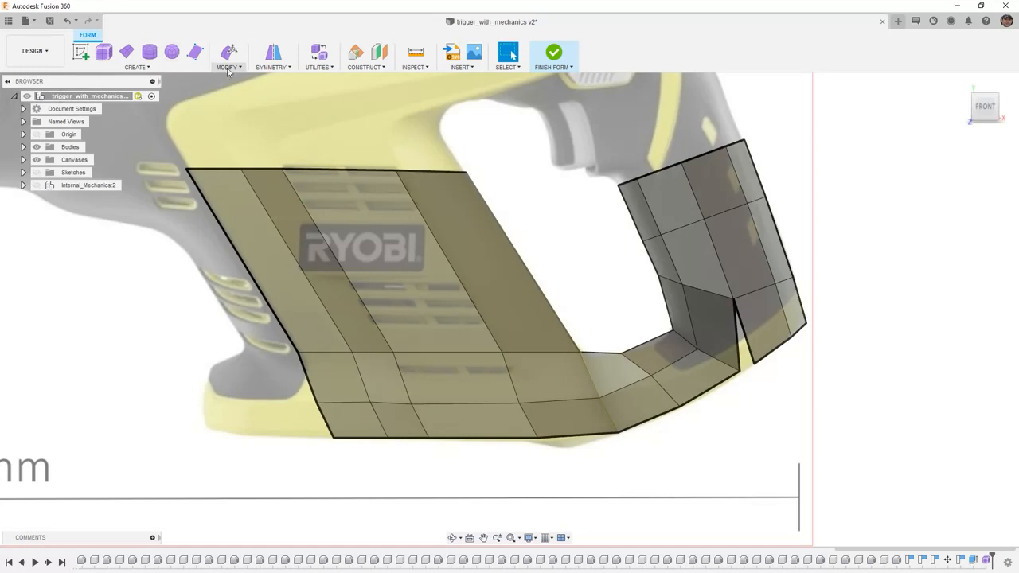
# Step: Weld the new handle strip's loose vertices to the body's lower edge with Weld Vertices
pyautogui.click(228, 54)
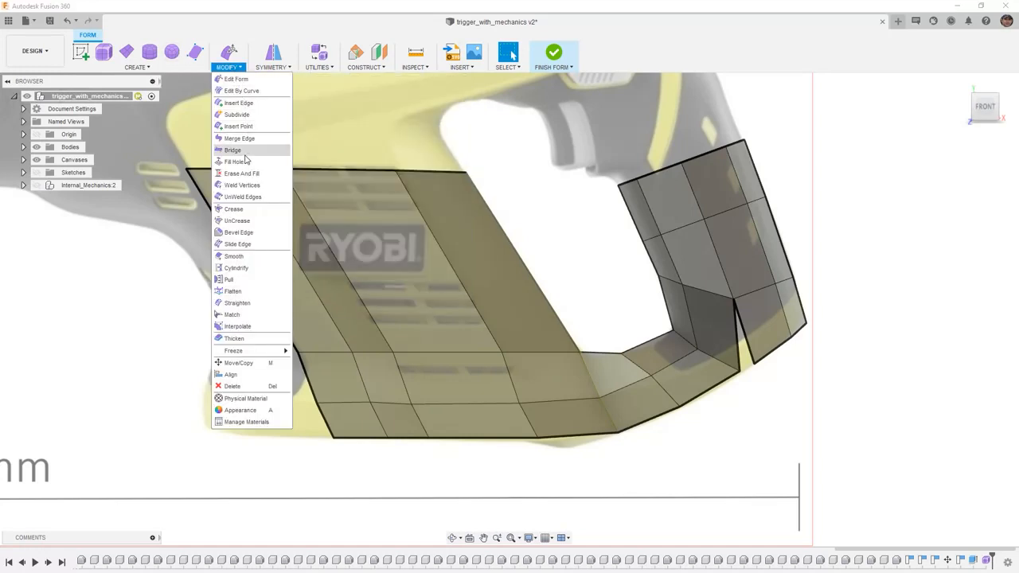
pyautogui.click(242, 185)
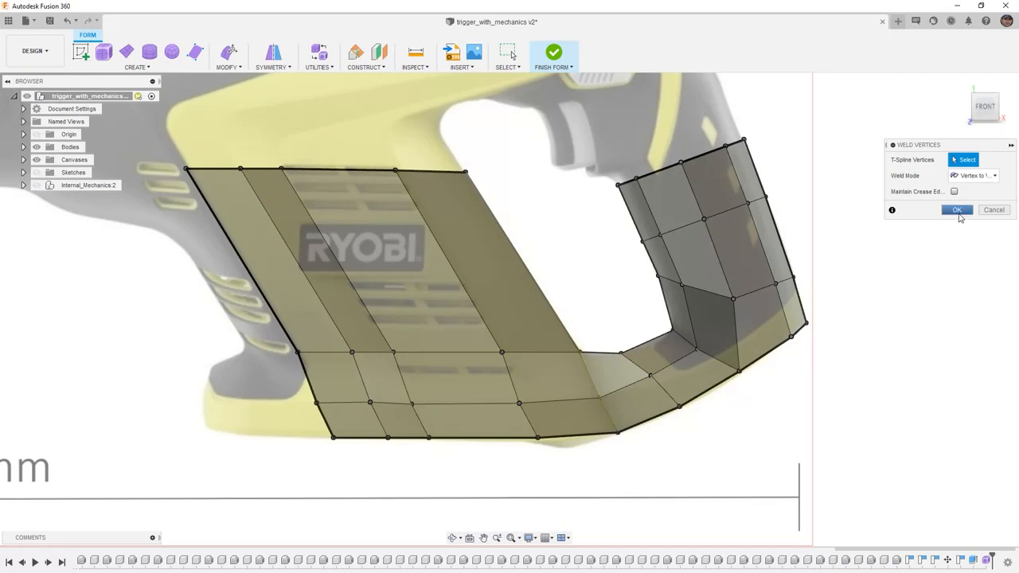
pyautogui.click(957, 210)
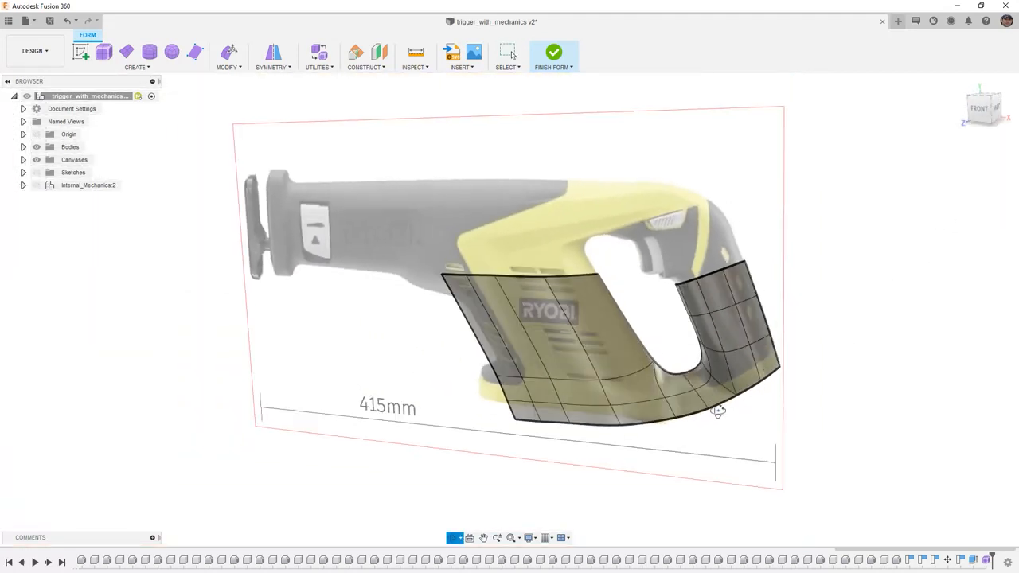
# Step: Offset the three lower-body edges by 10 mm and nudge them into their new position
pyautogui.moveTo(719, 410); pyautogui.dragTo(729, 465)
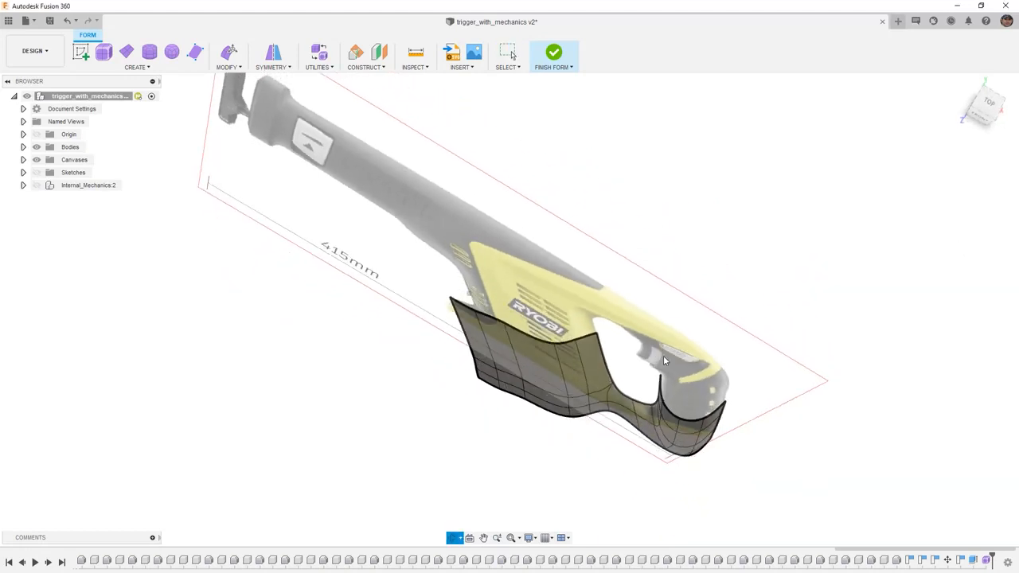
pyautogui.click(585, 374)
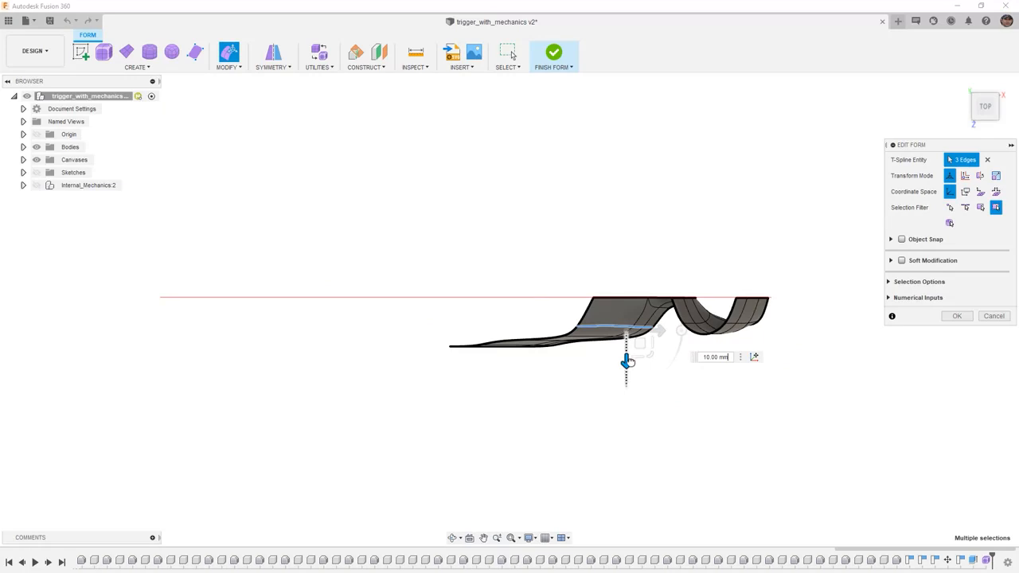
pyautogui.moveTo(626, 361); pyautogui.dragTo(626, 380)
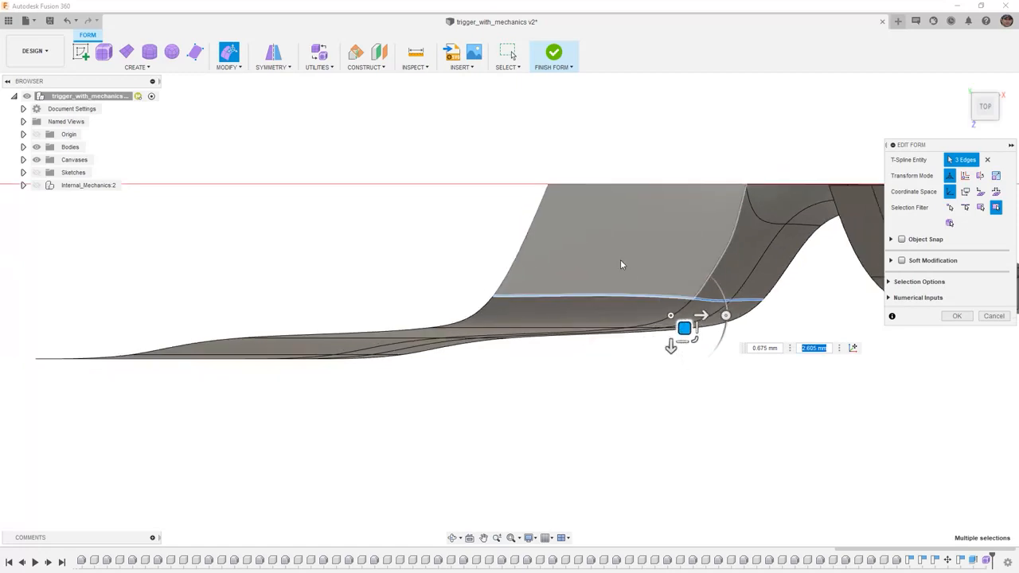
pyautogui.moveTo(620, 264); pyautogui.dragTo(593, 350)
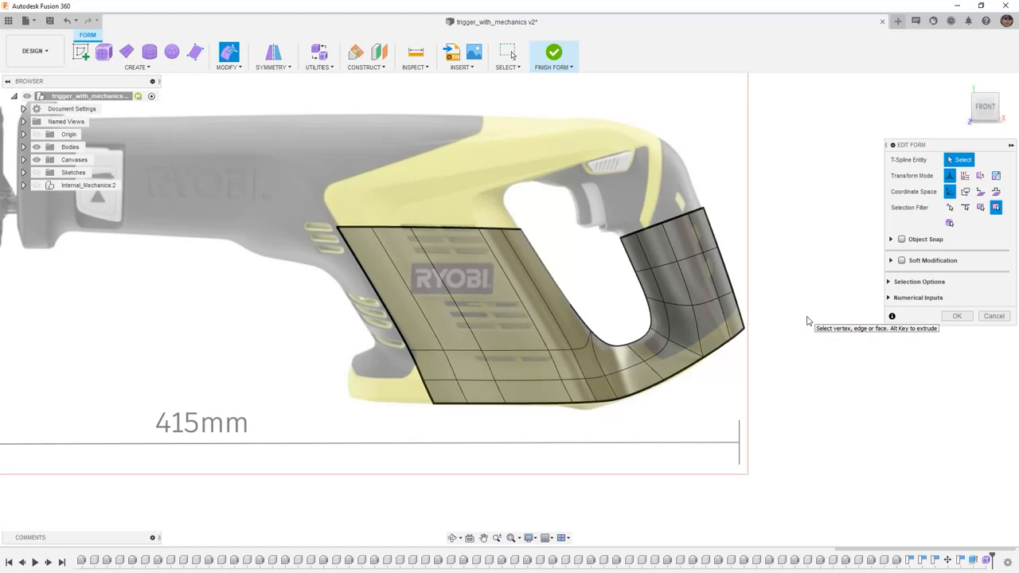
pyautogui.moveTo(696, 247)
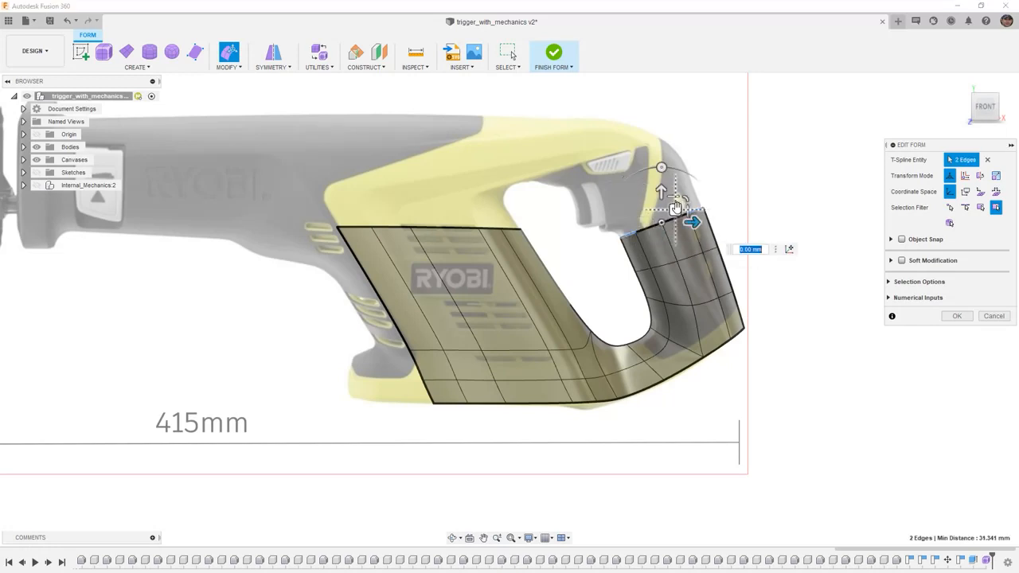
# Step: Extrude the handle strip's top edges upward, tilting and narrowing the new row
pyautogui.click(629, 238)
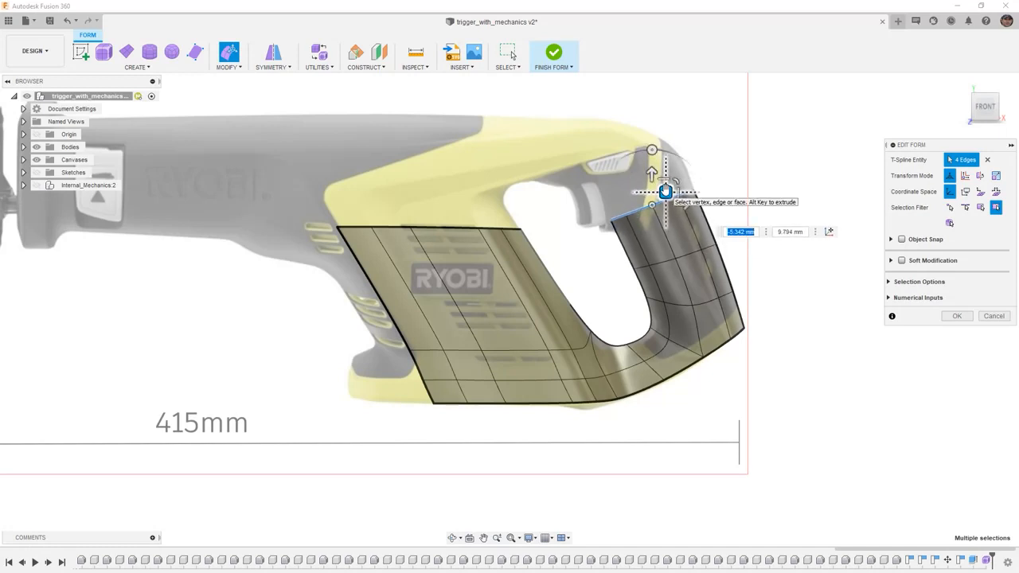
pyautogui.moveTo(664, 191); pyautogui.dragTo(630, 139)
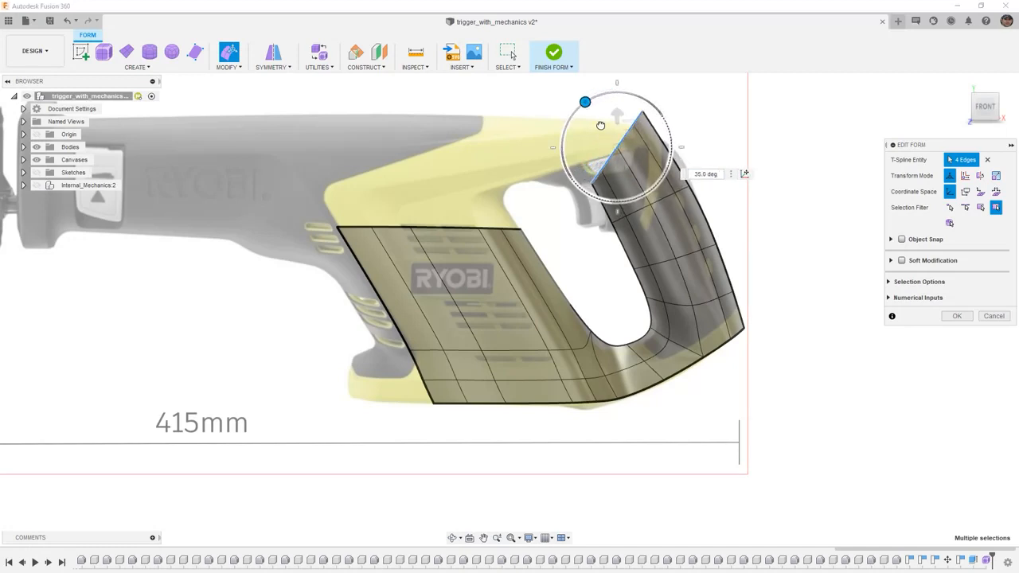
pyautogui.moveTo(584, 102); pyautogui.dragTo(636, 127)
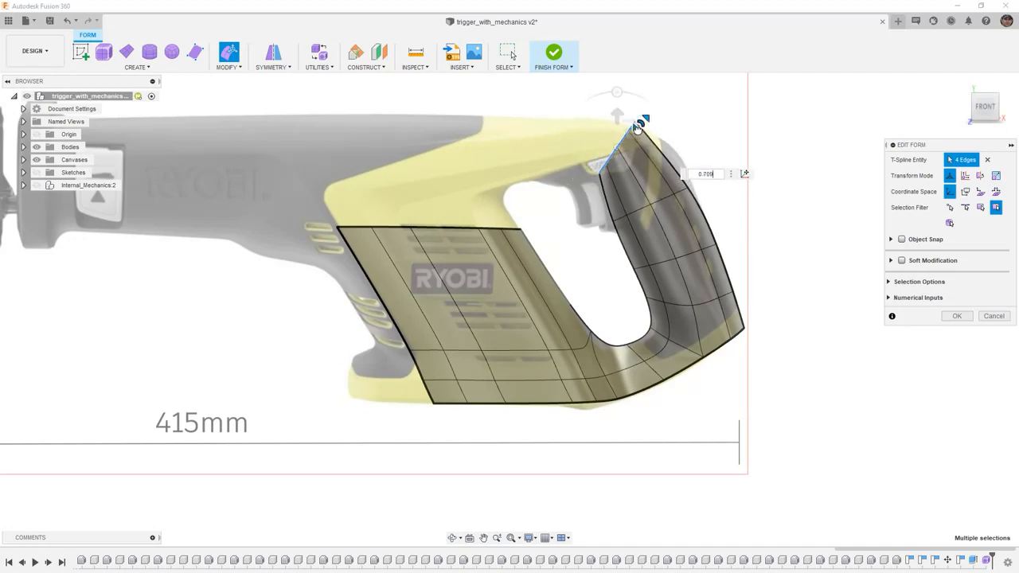
pyautogui.moveTo(637, 127); pyautogui.dragTo(644, 147)
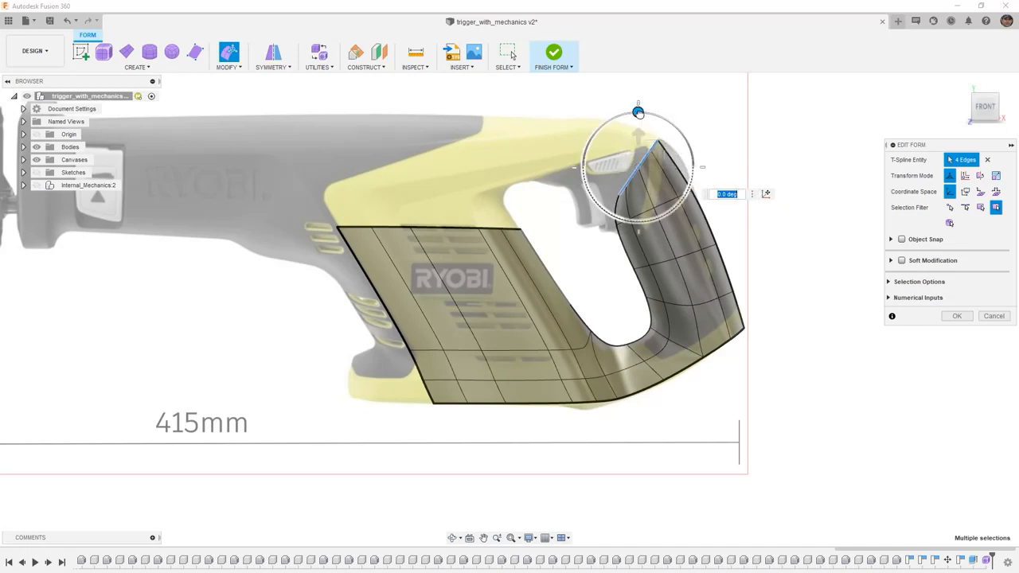
# Step: Add further handle rows, resizing them and shifting the top edges onto the canvas outline
pyautogui.moveTo(638, 111); pyautogui.dragTo(663, 141)
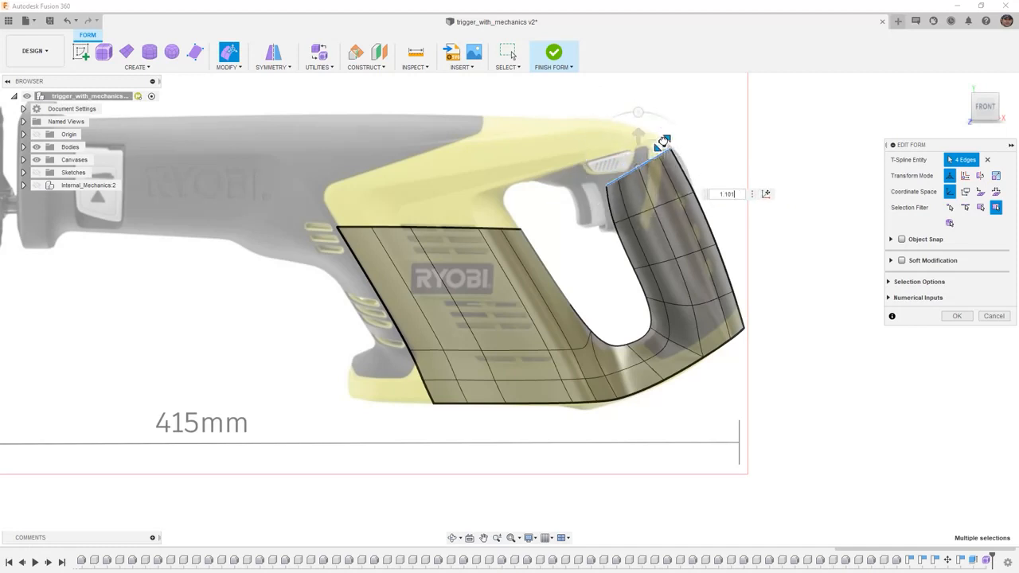
pyautogui.moveTo(663, 141); pyautogui.dragTo(646, 154)
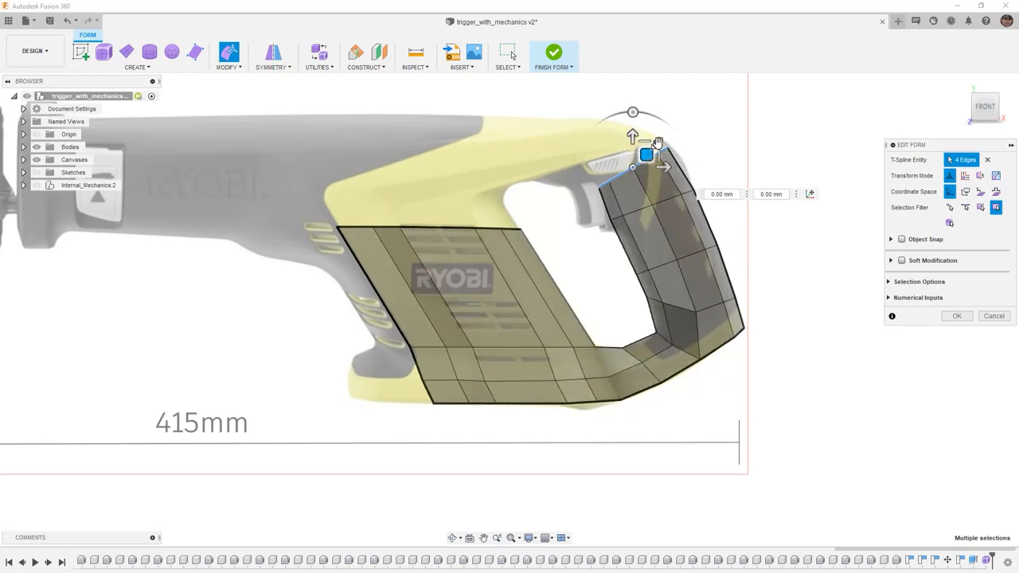
pyautogui.moveTo(646, 155); pyautogui.dragTo(659, 142)
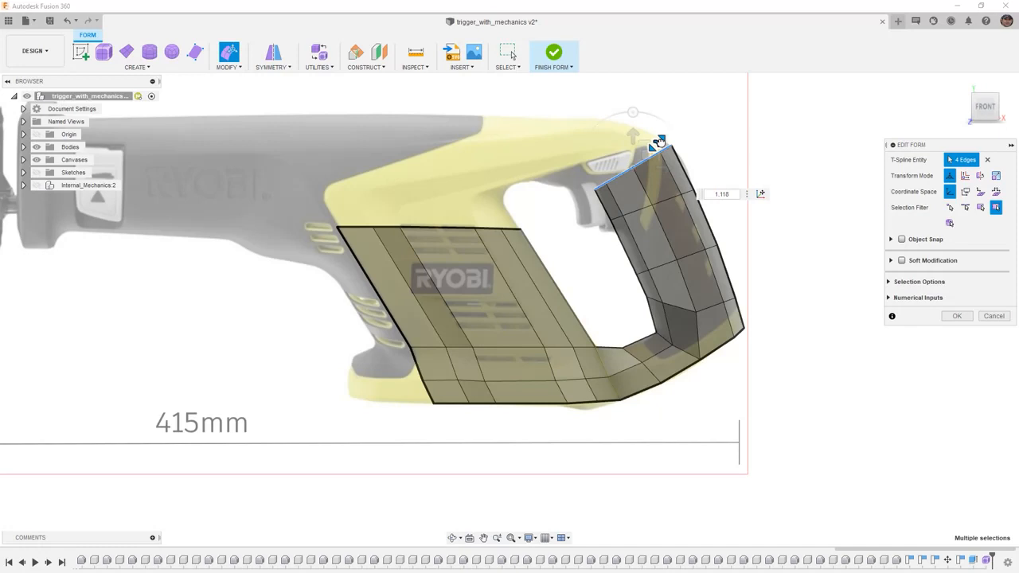
pyautogui.moveTo(658, 141); pyautogui.dragTo(647, 155)
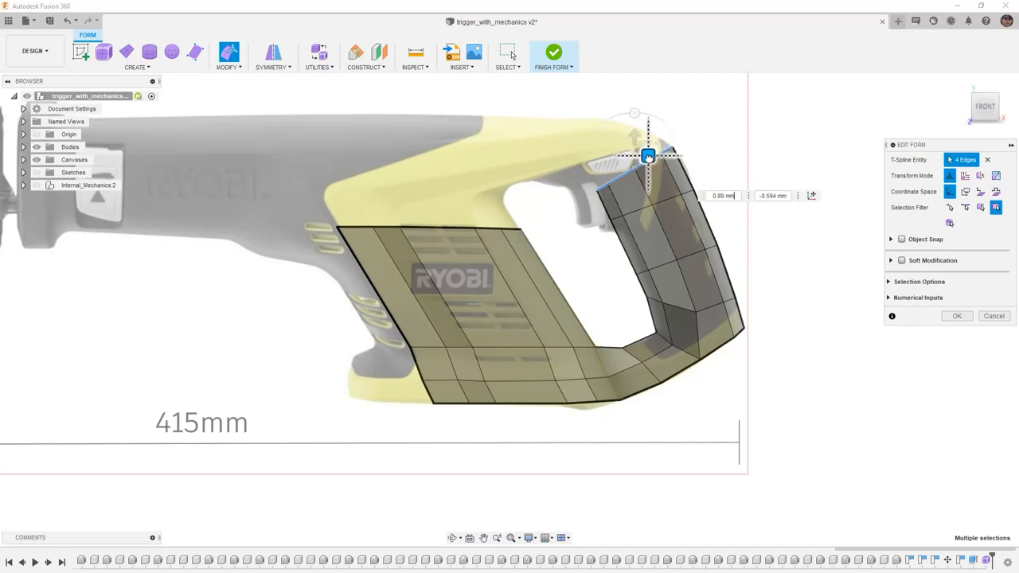
pyautogui.moveTo(647, 155); pyautogui.dragTo(593, 131)
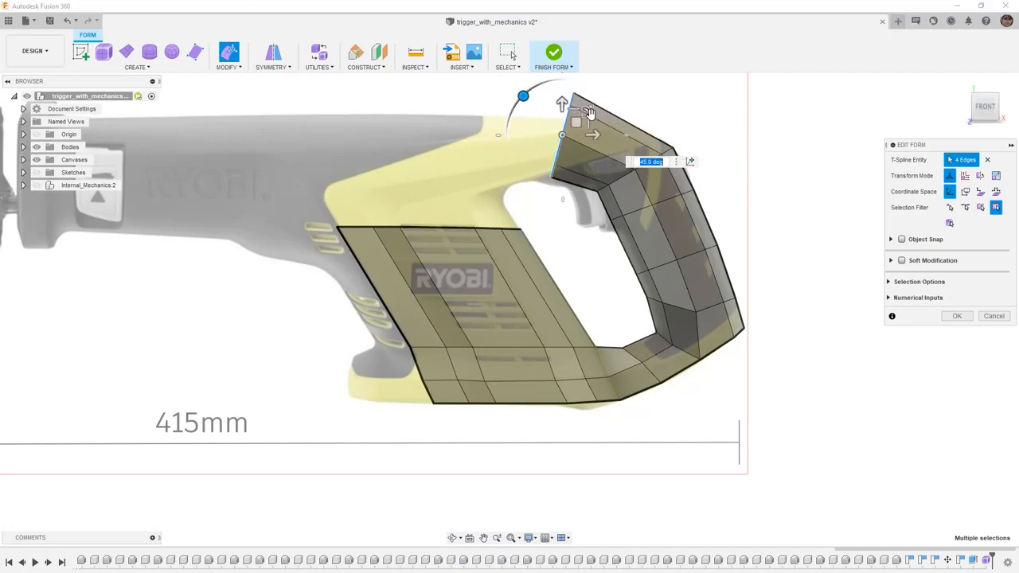
# Step: Rotate the newest handle row frontward, extrude it toward the body, and narrow its end
pyautogui.moveTo(523, 96); pyautogui.dragTo(562, 80)
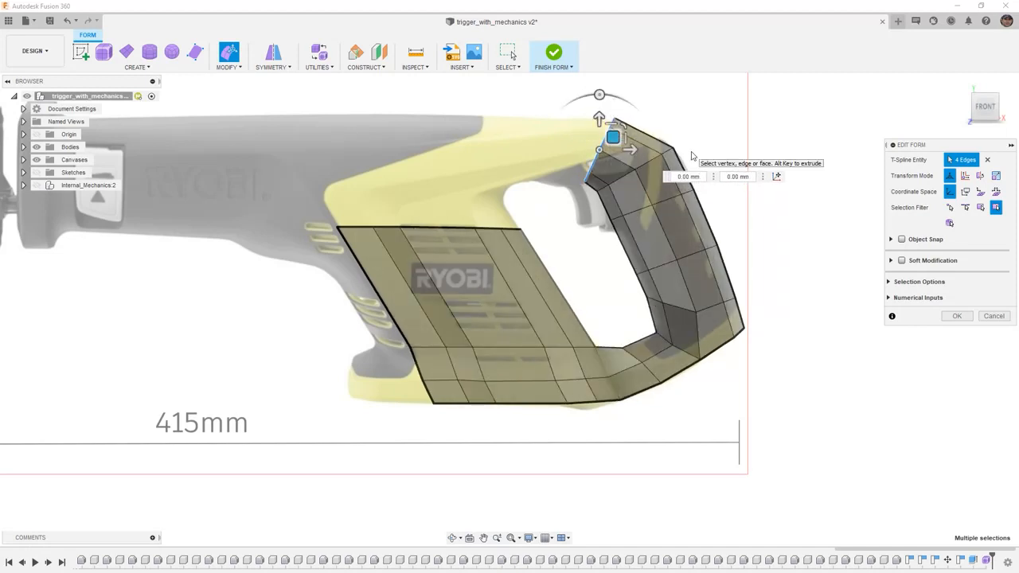
pyautogui.moveTo(613, 137); pyautogui.dragTo(529, 137)
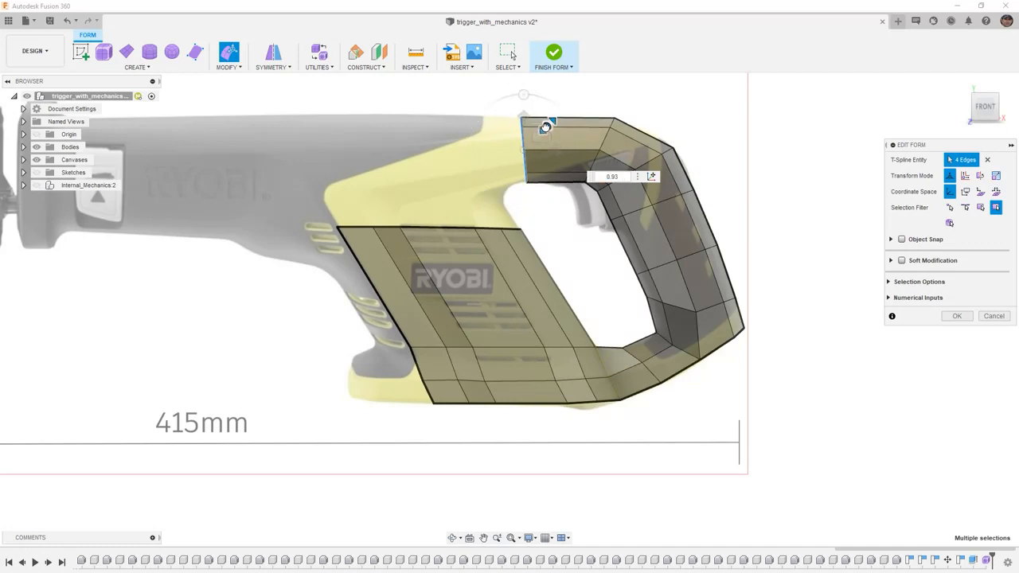
pyautogui.moveTo(546, 127); pyautogui.dragTo(517, 139)
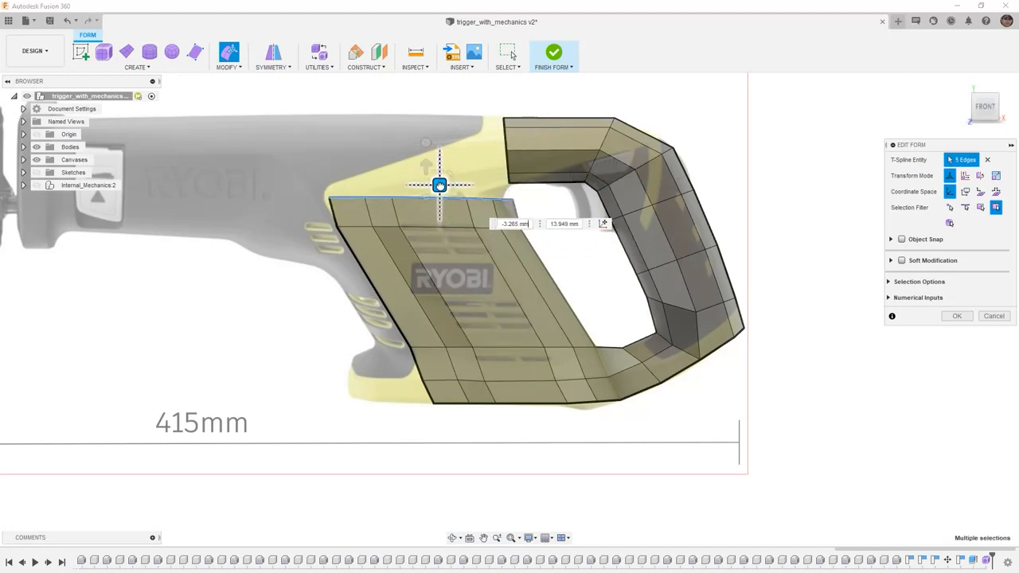
# Step: Raise the main body's top edges up and slightly back, then commit the edit
pyautogui.moveTo(439, 186); pyautogui.dragTo(426, 174)
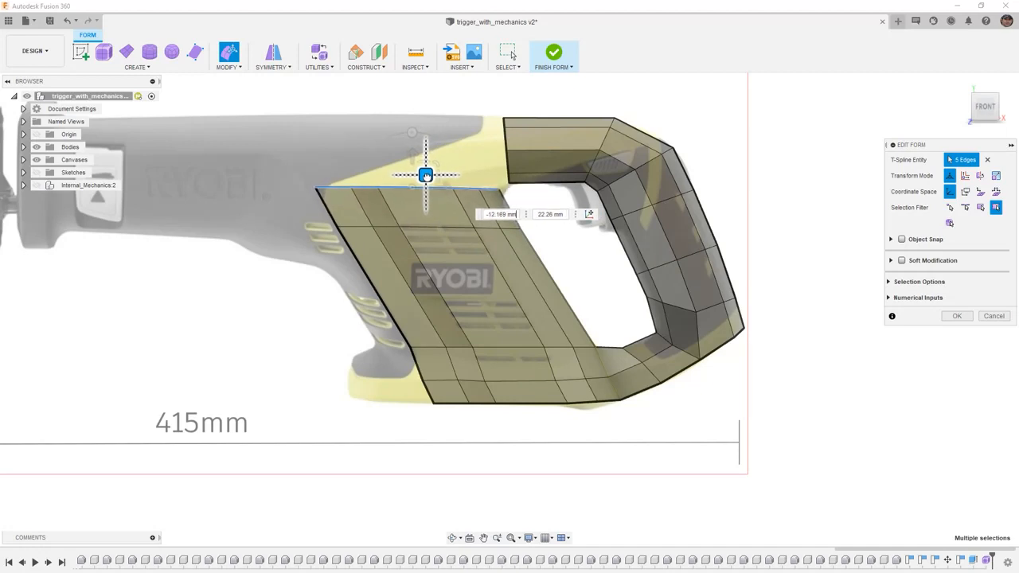
pyautogui.moveTo(426, 174); pyautogui.dragTo(425, 172)
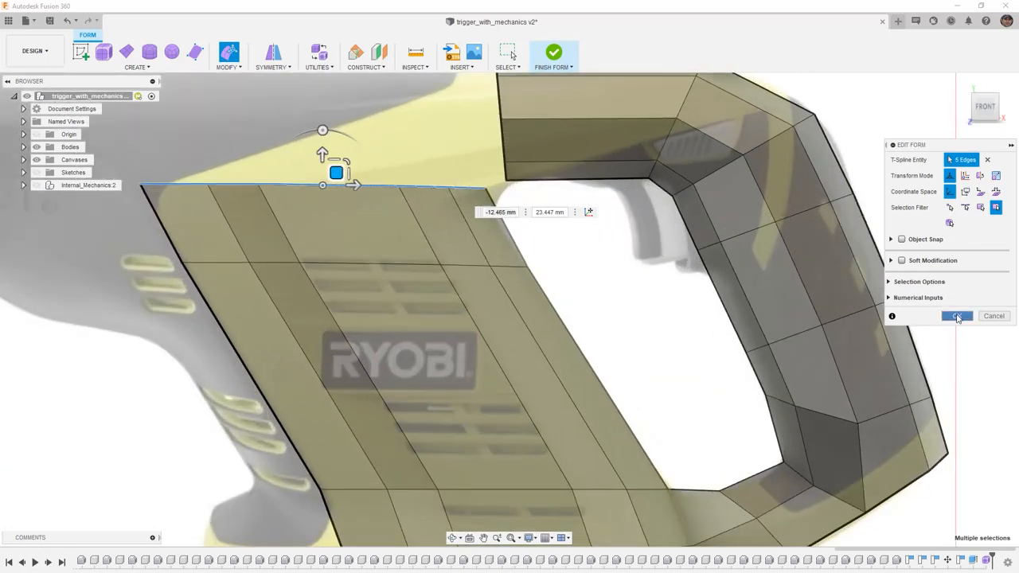
pyautogui.click(228, 56)
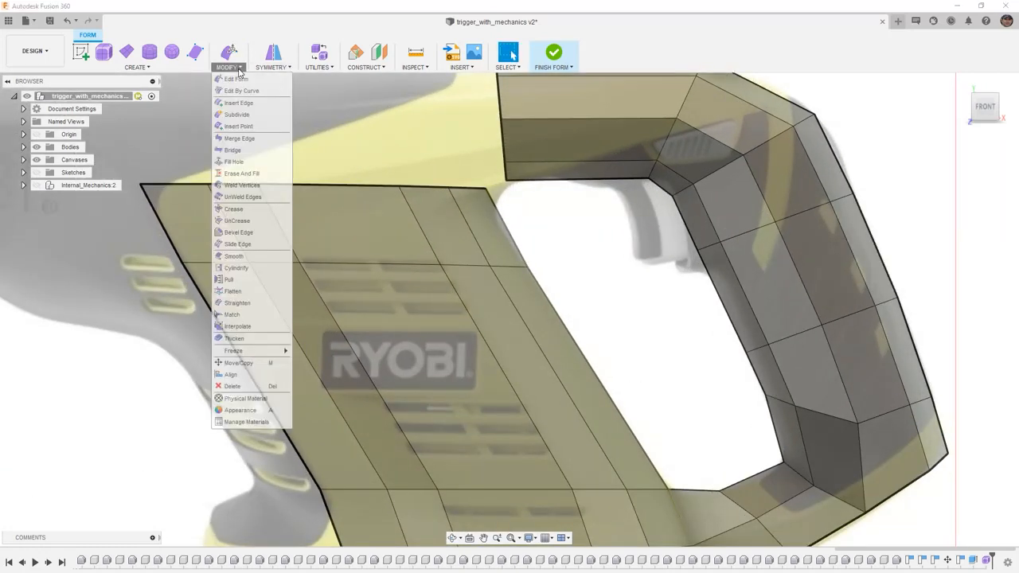
pyautogui.moveTo(242, 186)
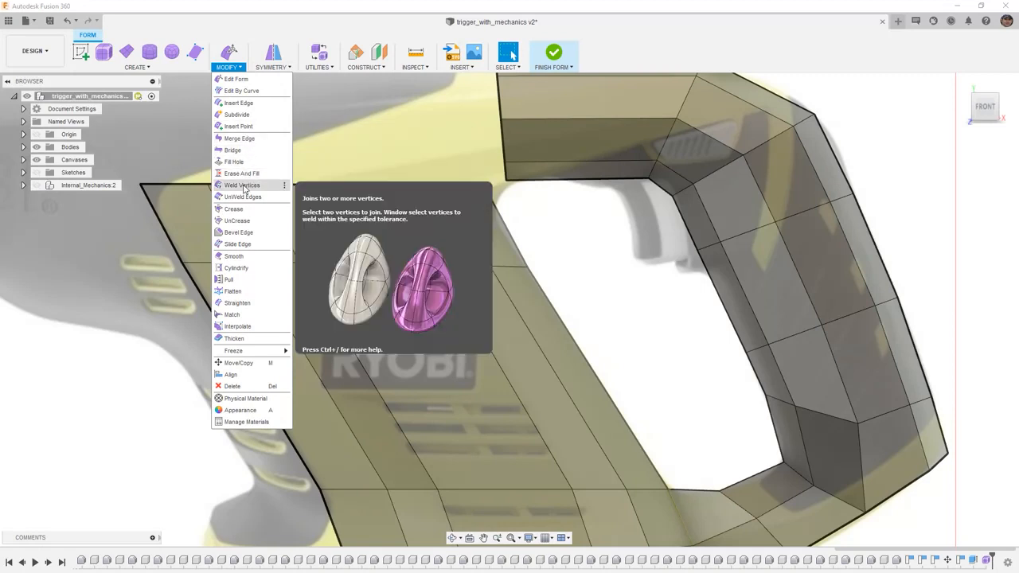
# Step: Weld the handle loop's end vertices to the body top and confirm the joined vertex
pyautogui.click(243, 185)
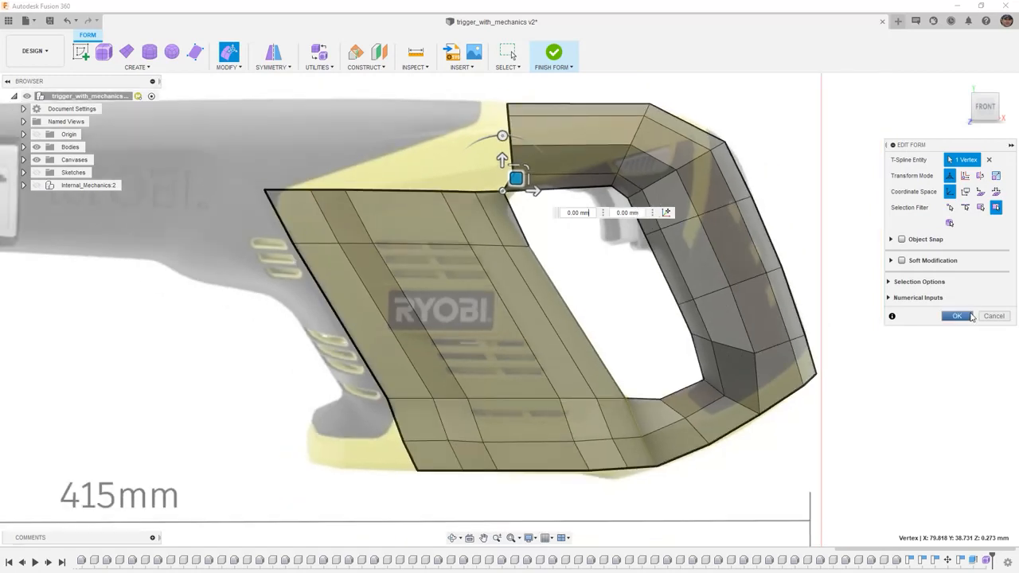
pyautogui.click(957, 316)
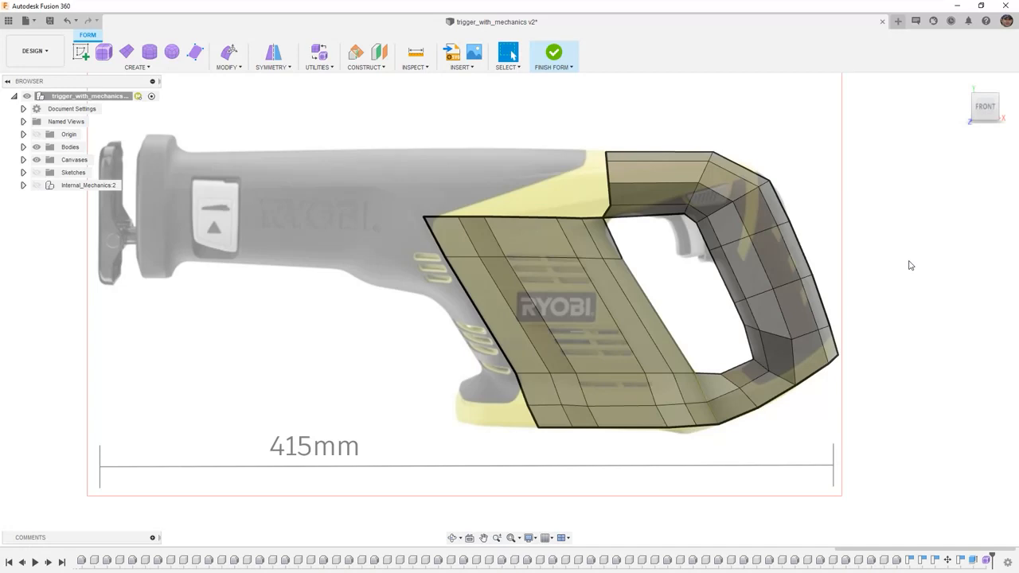
pyautogui.moveTo(868, 253)
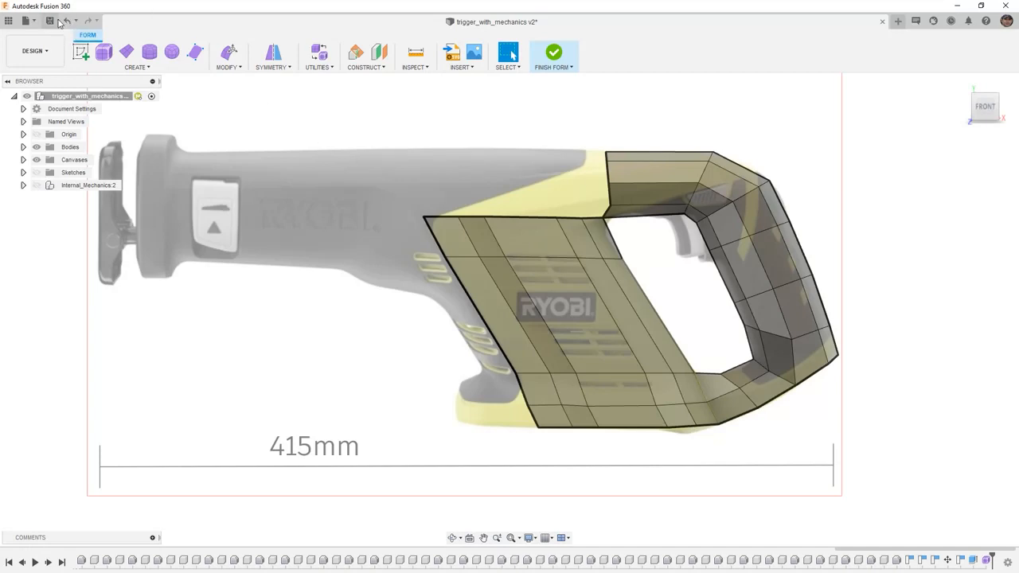
# Step: Save the closed T-spline design as a new version of trigger_with_mechanics
pyautogui.click(52, 21)
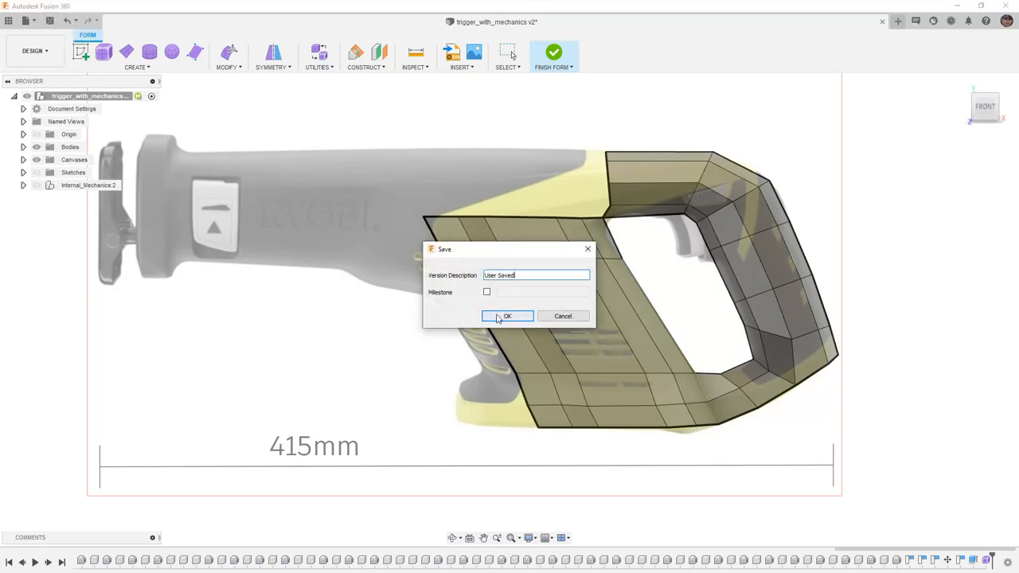
pyautogui.click(507, 316)
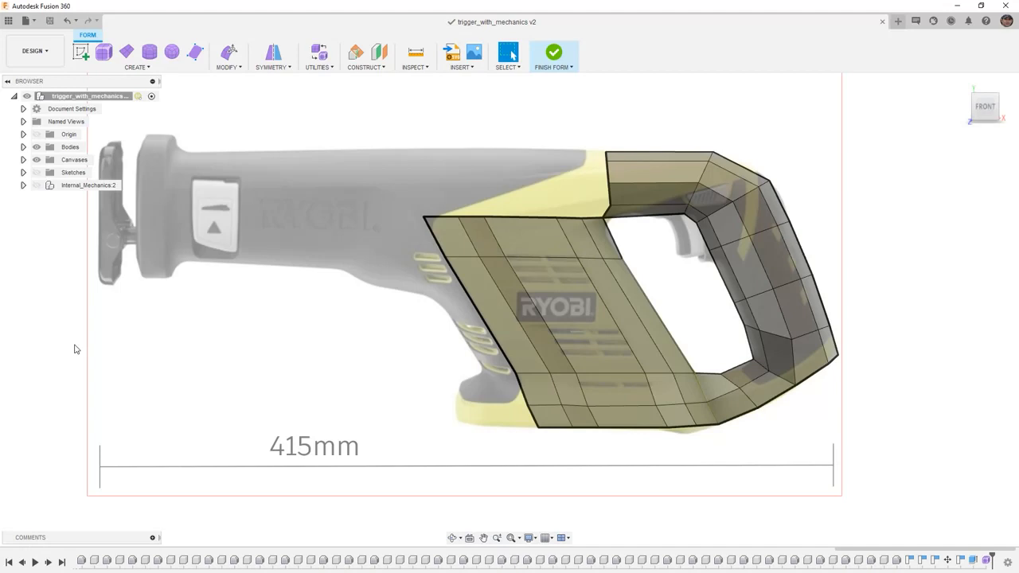